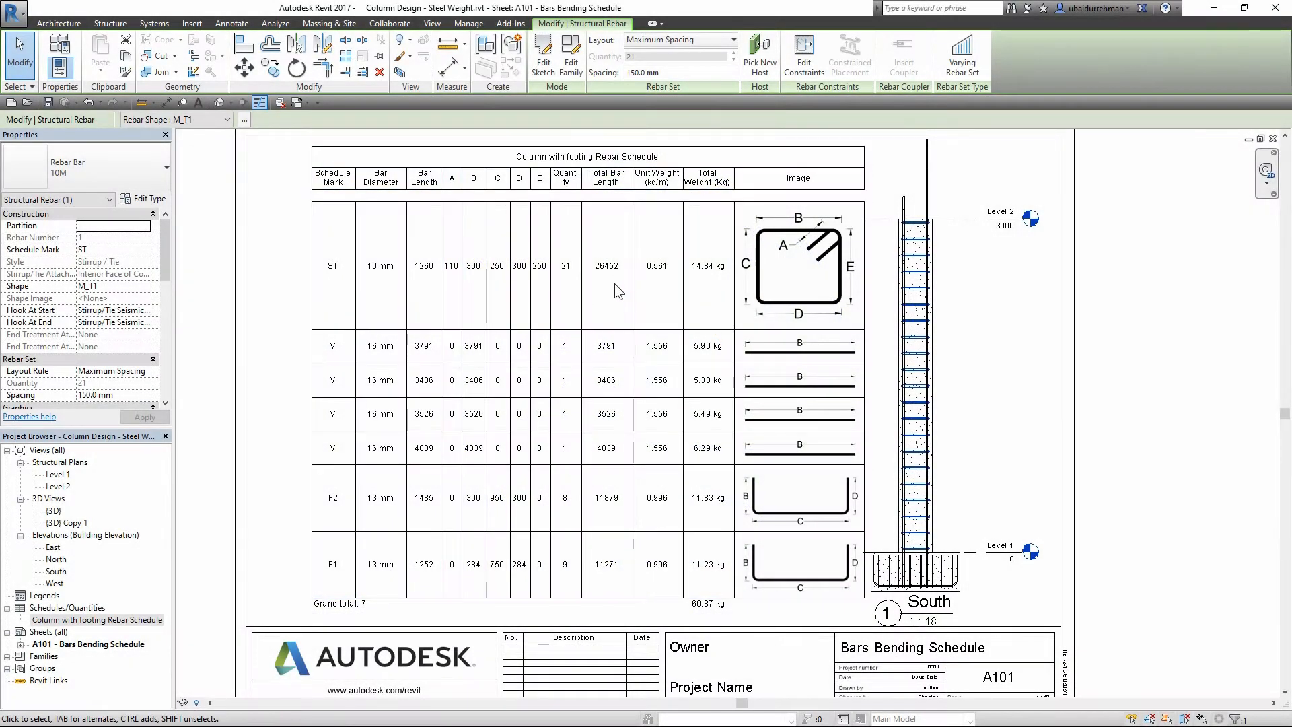
mouse_move(625, 473)
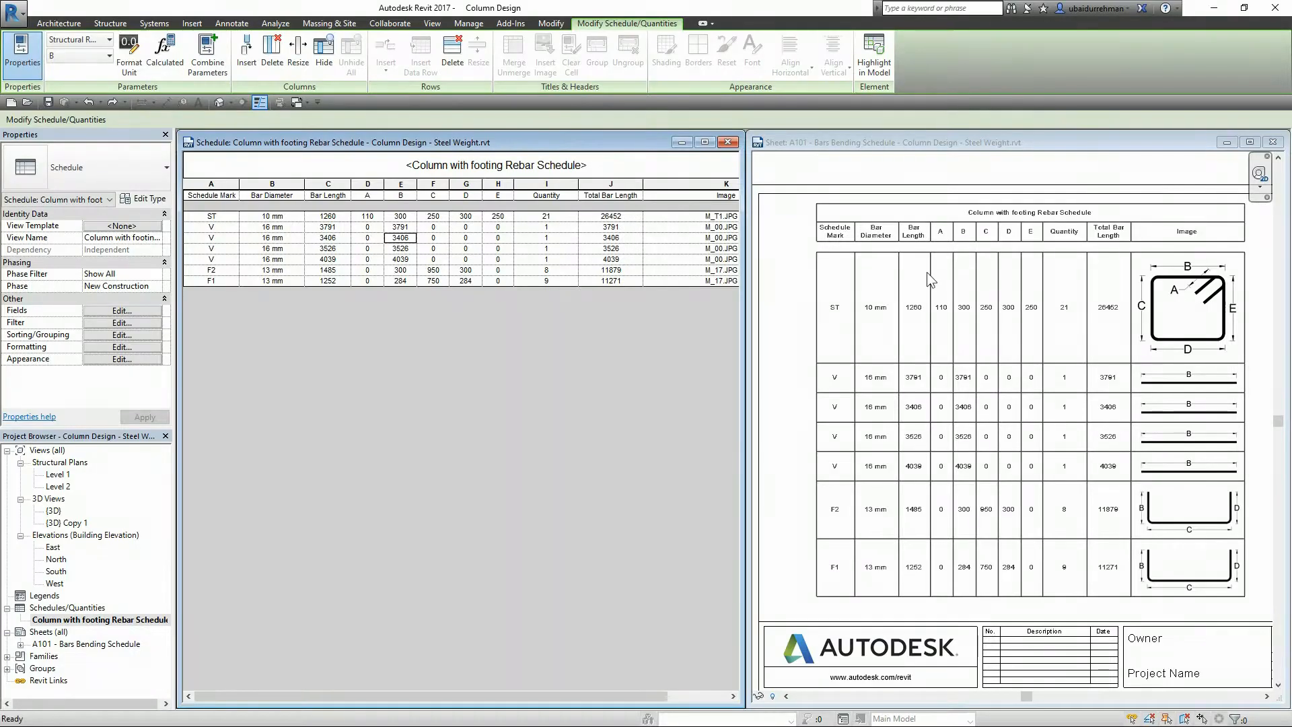
mouse_move(925, 494)
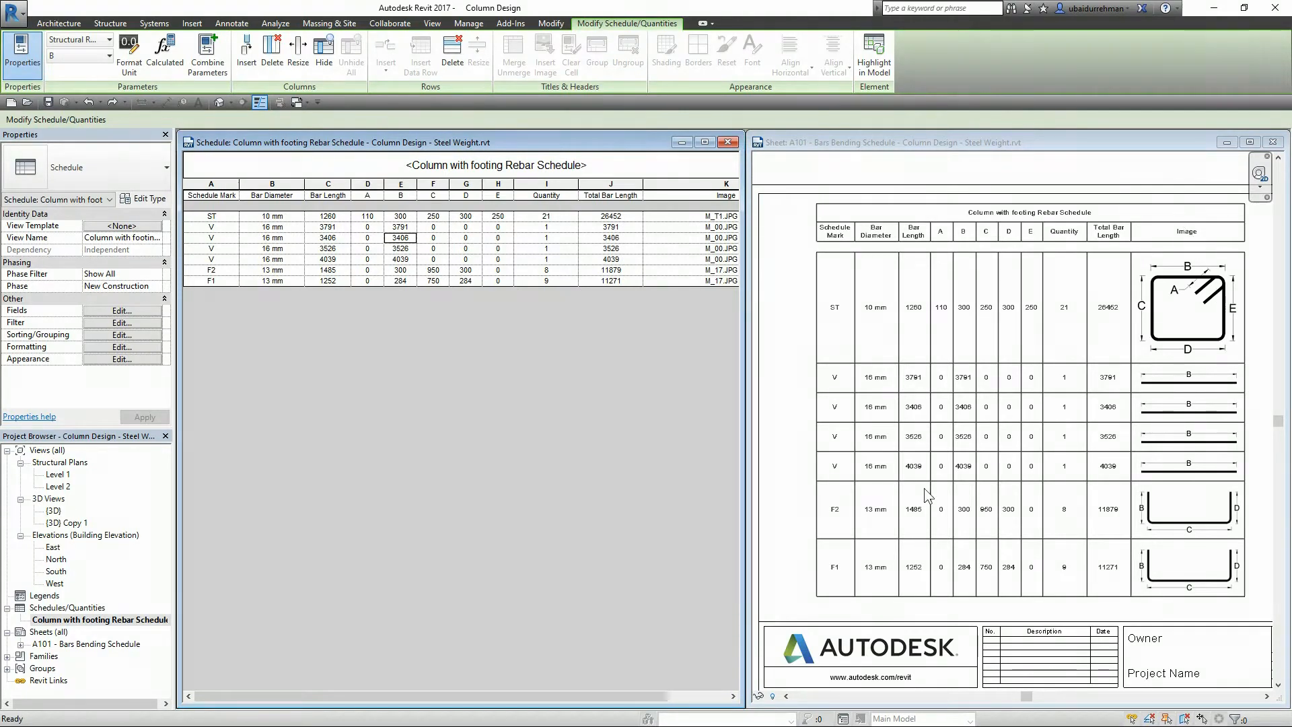
mouse_move(768, 436)
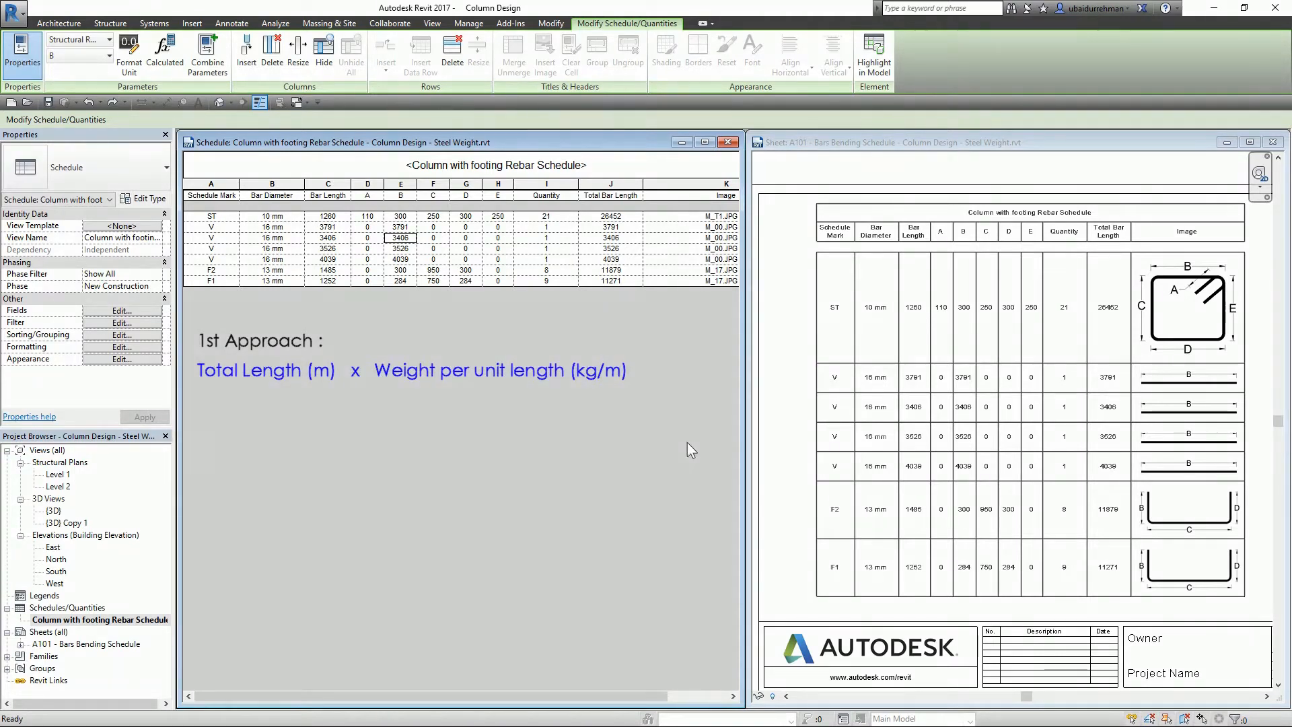
mouse_move(741, 443)
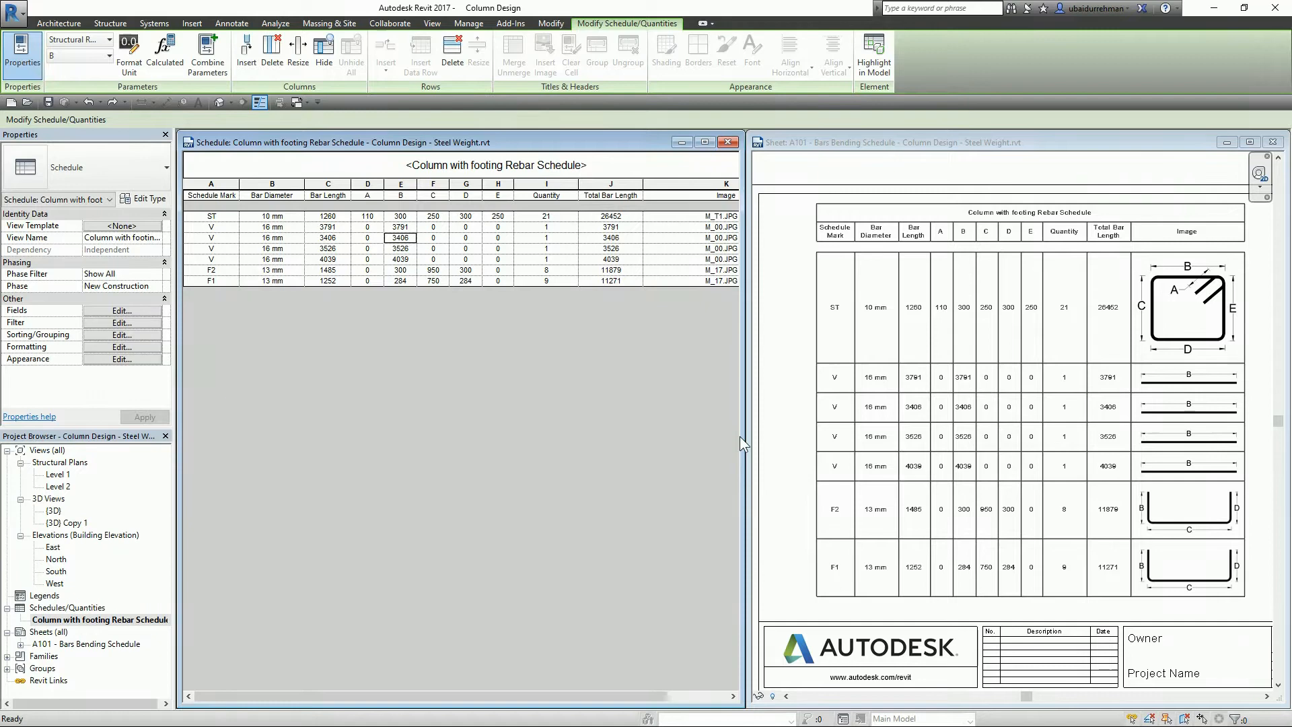
mouse_move(610, 191)
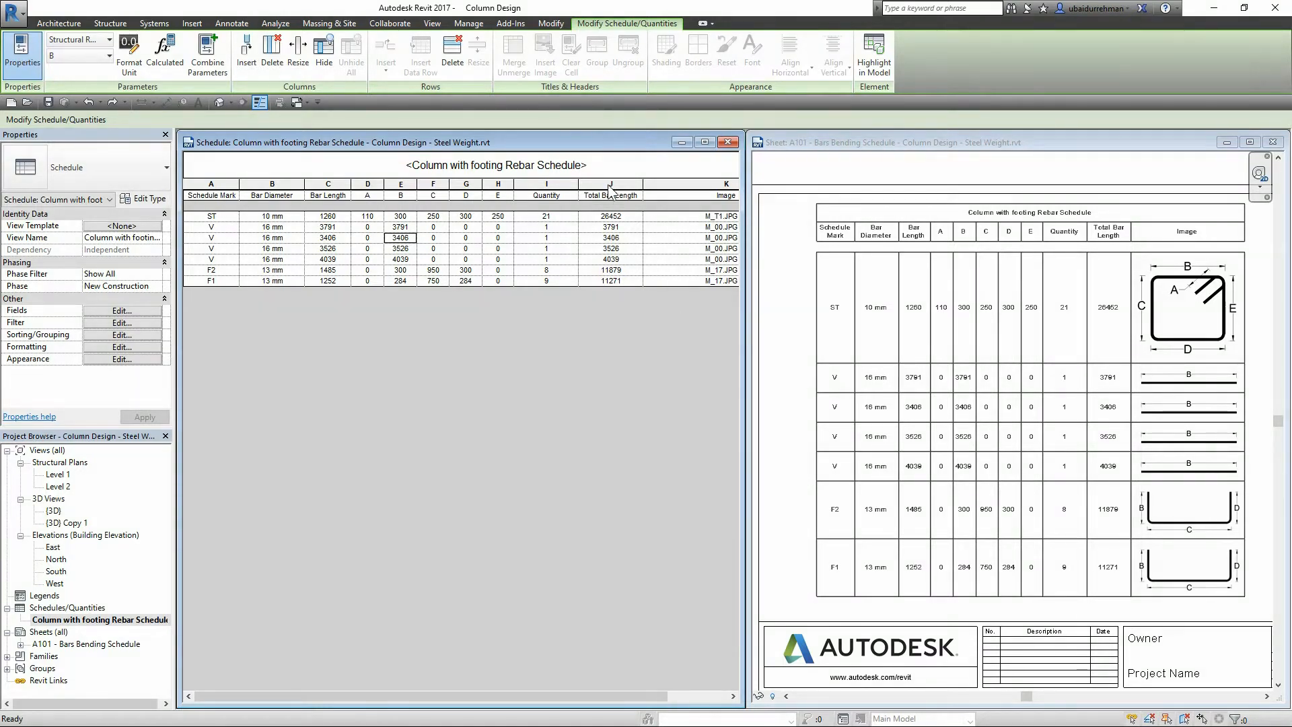
Insert a new column at the Image column of the rebar schedule, reaching Select Fields
click(655, 195)
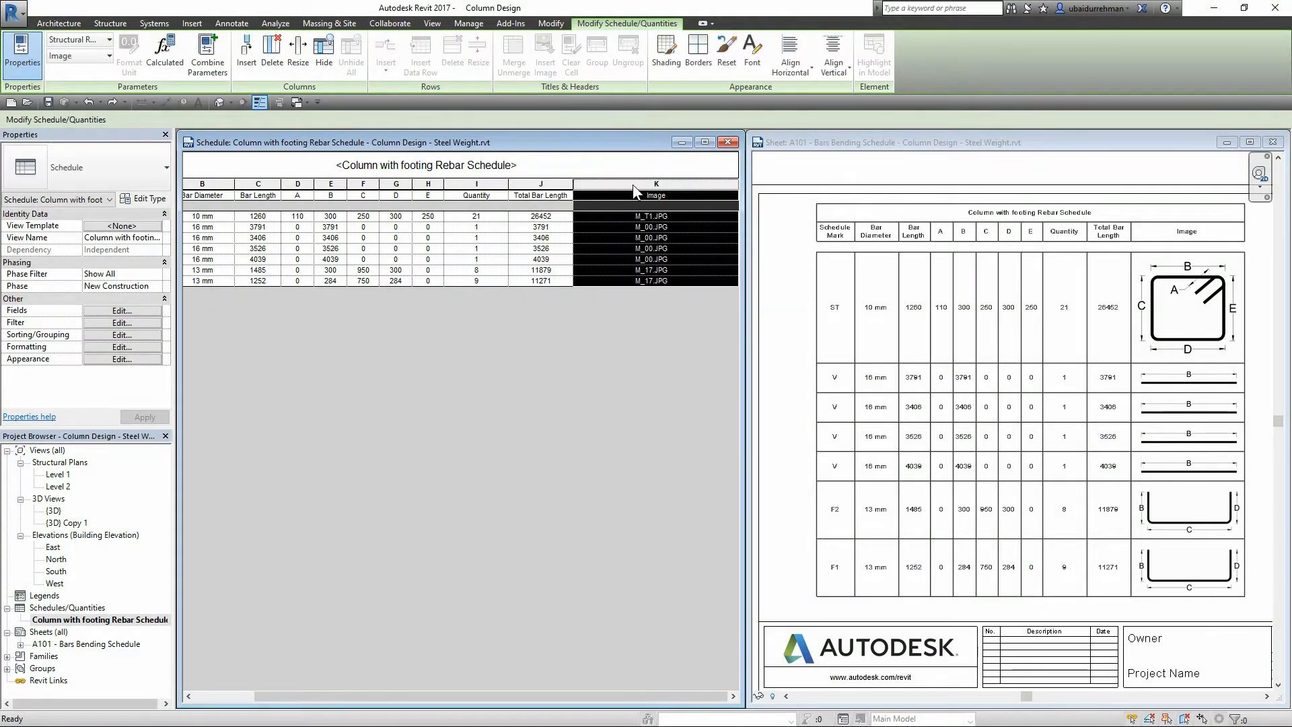
right_click(655, 196)
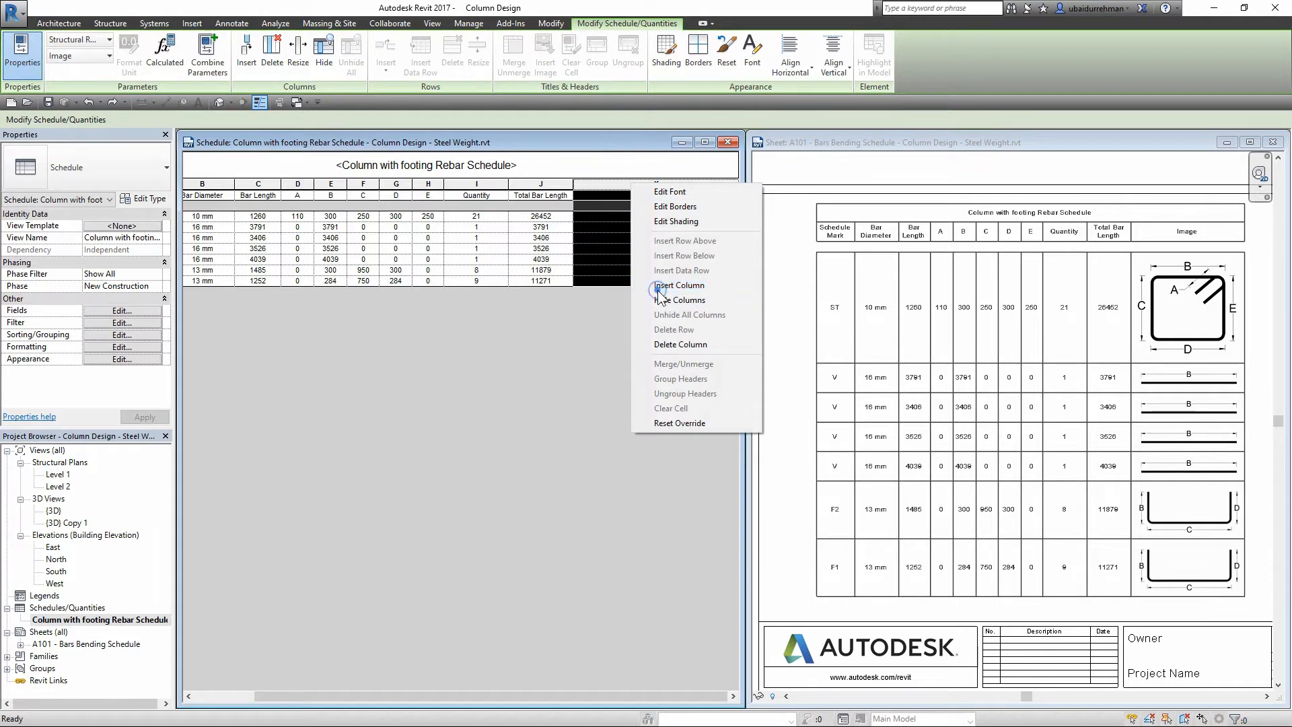
click(681, 298)
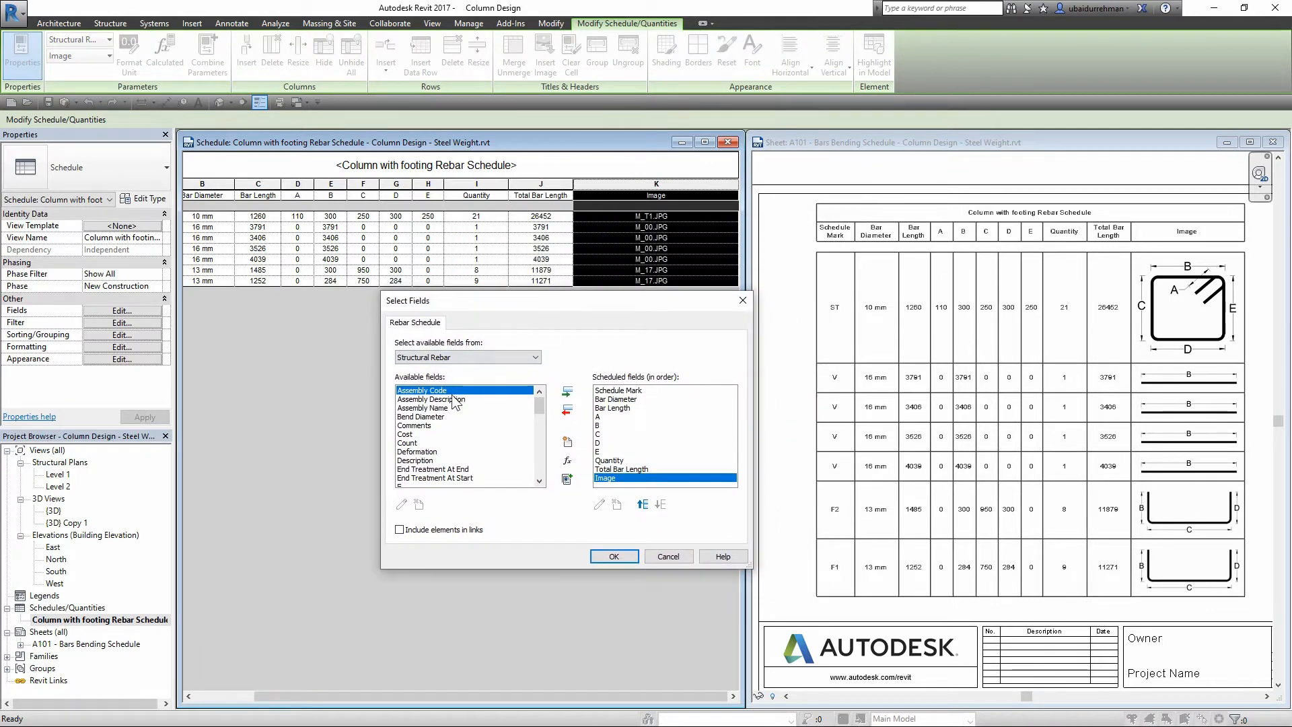
mouse_move(562, 448)
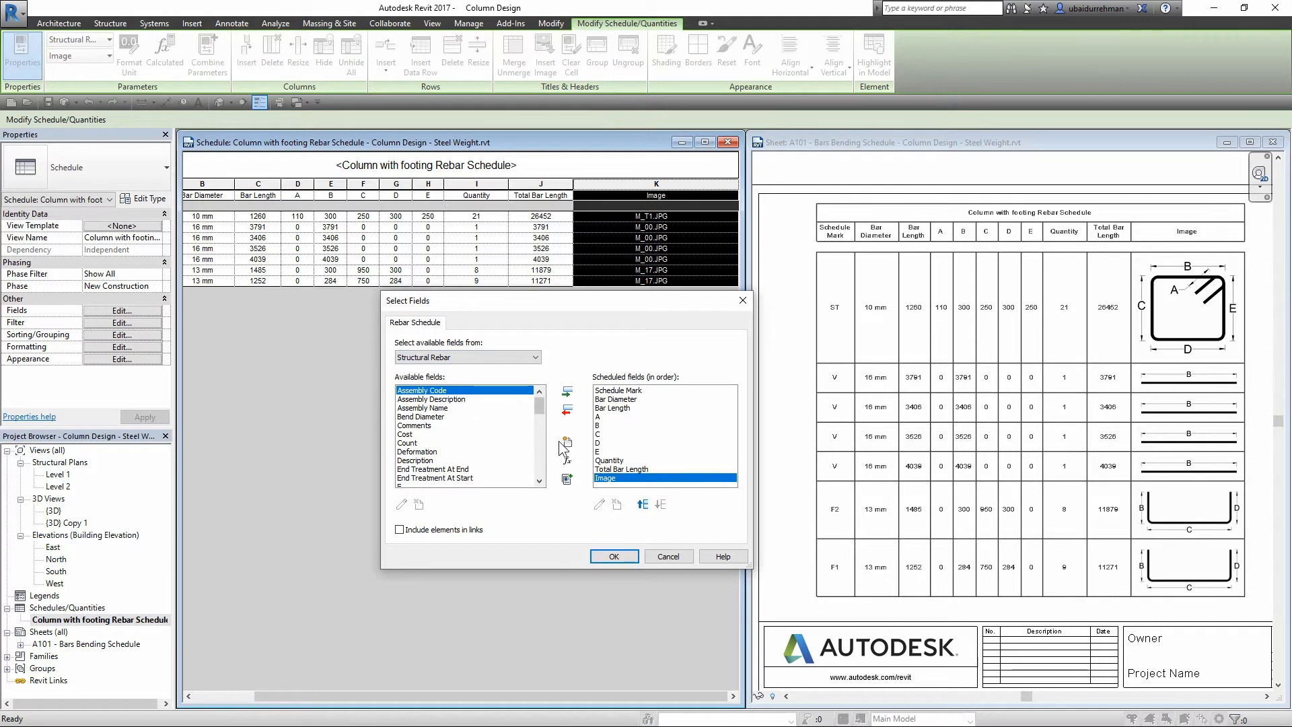
mouse_move(566, 443)
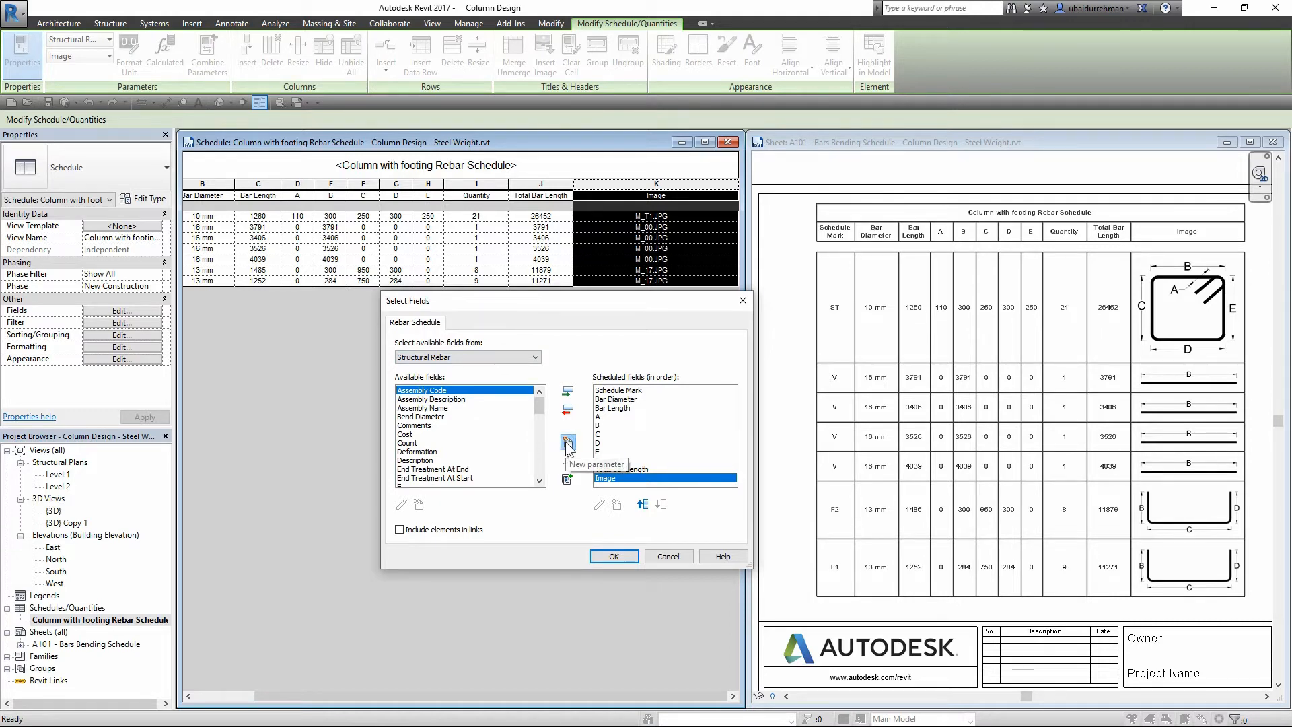
Create a Unit Weight parameter: Discipline Structural, Type Mass per Unit Length
click(567, 443)
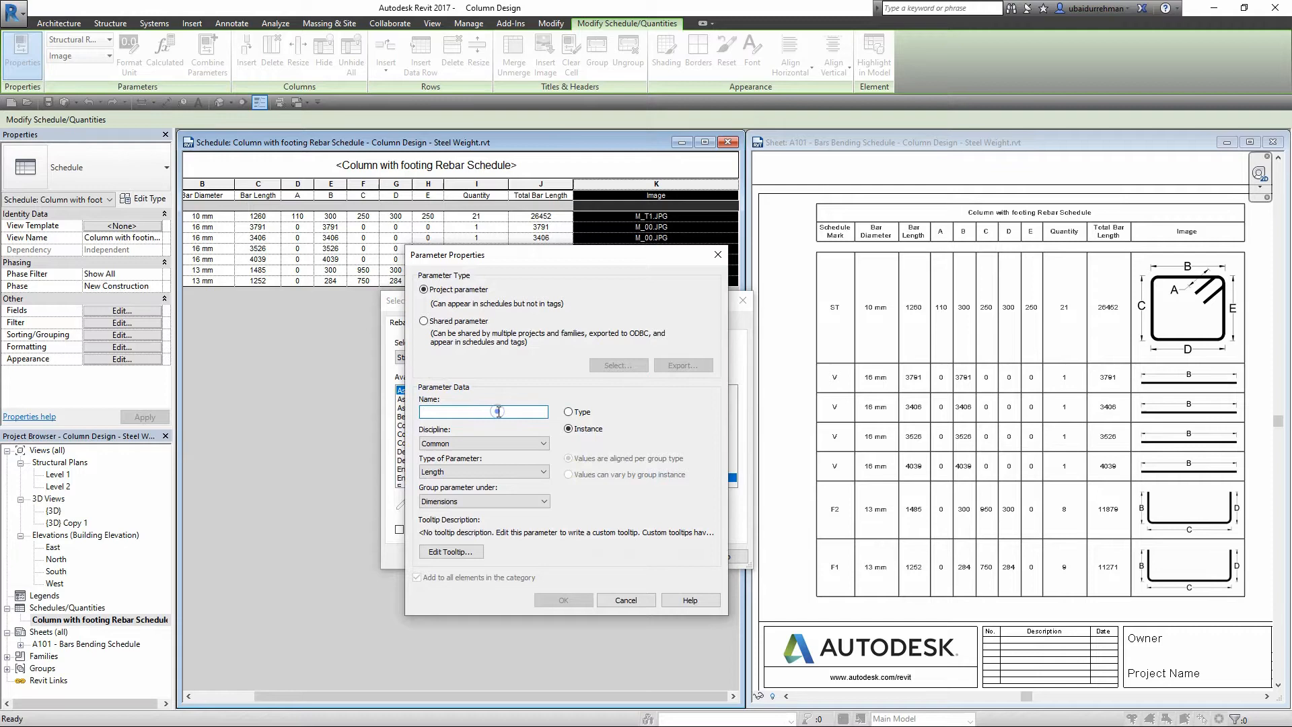
text(Unit Weight)
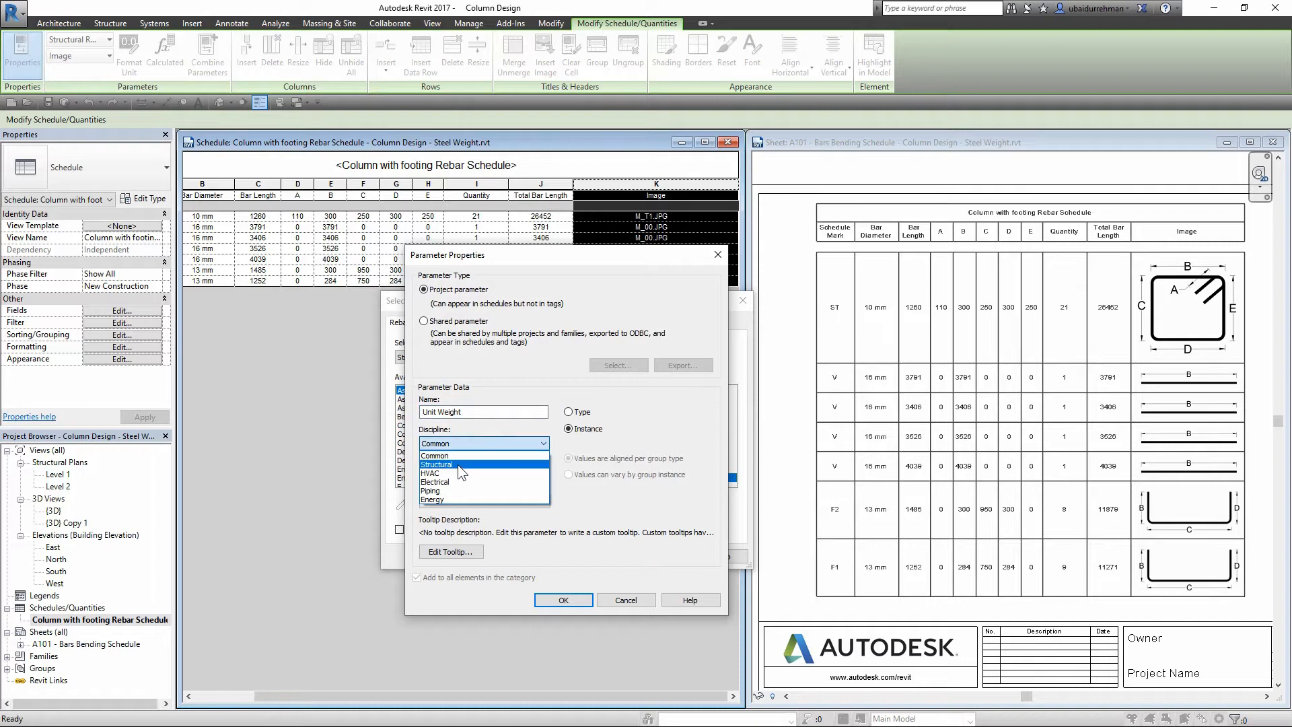
click(436, 464)
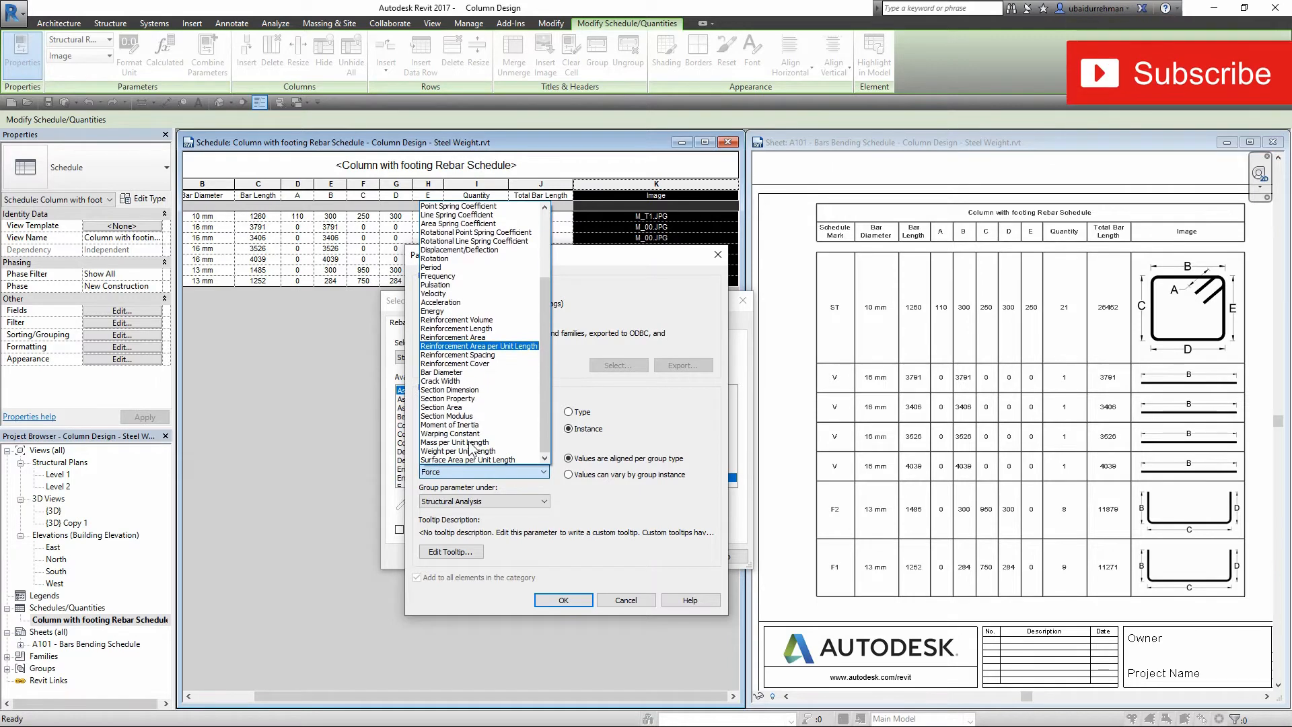
click(455, 441)
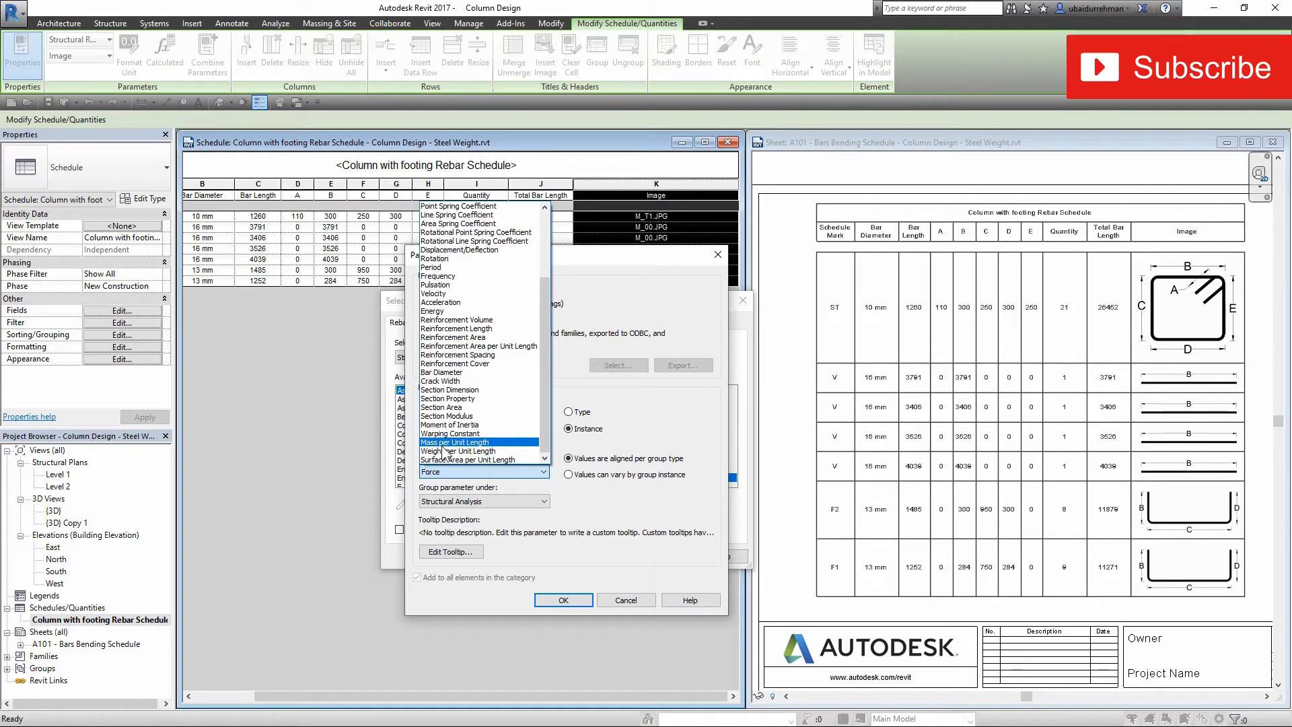
click(459, 441)
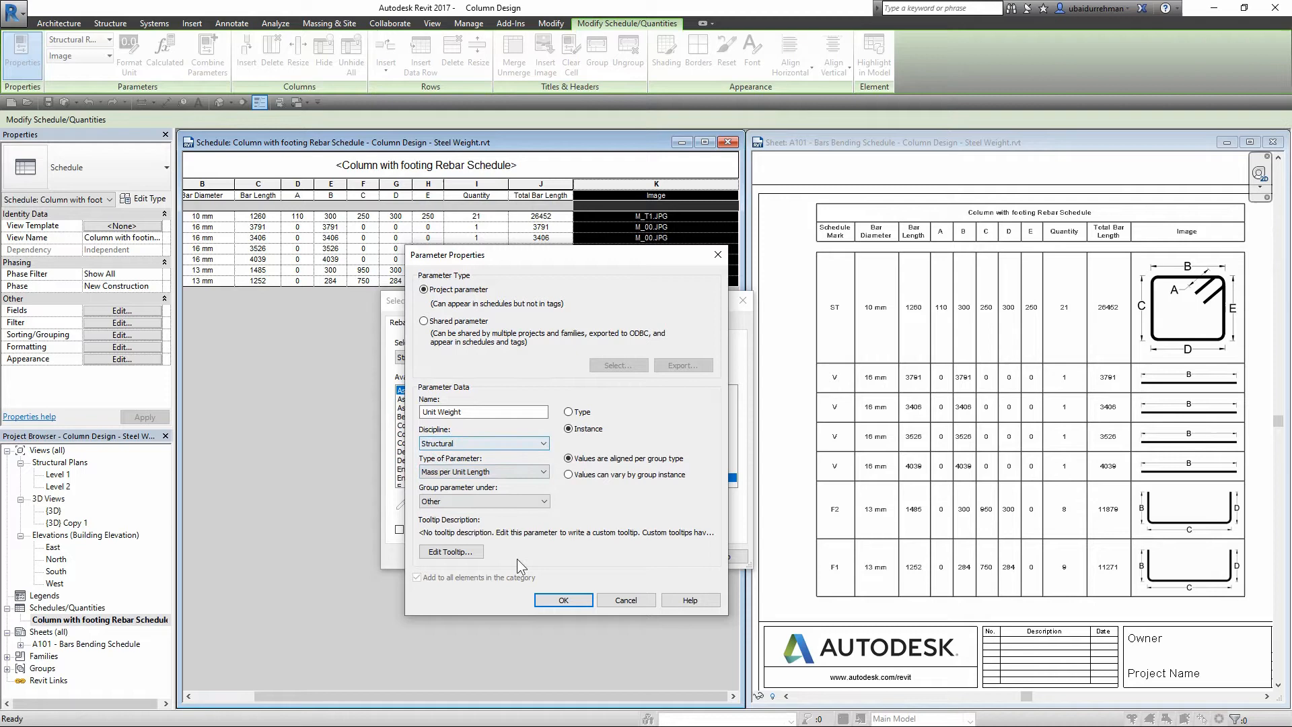
click(562, 600)
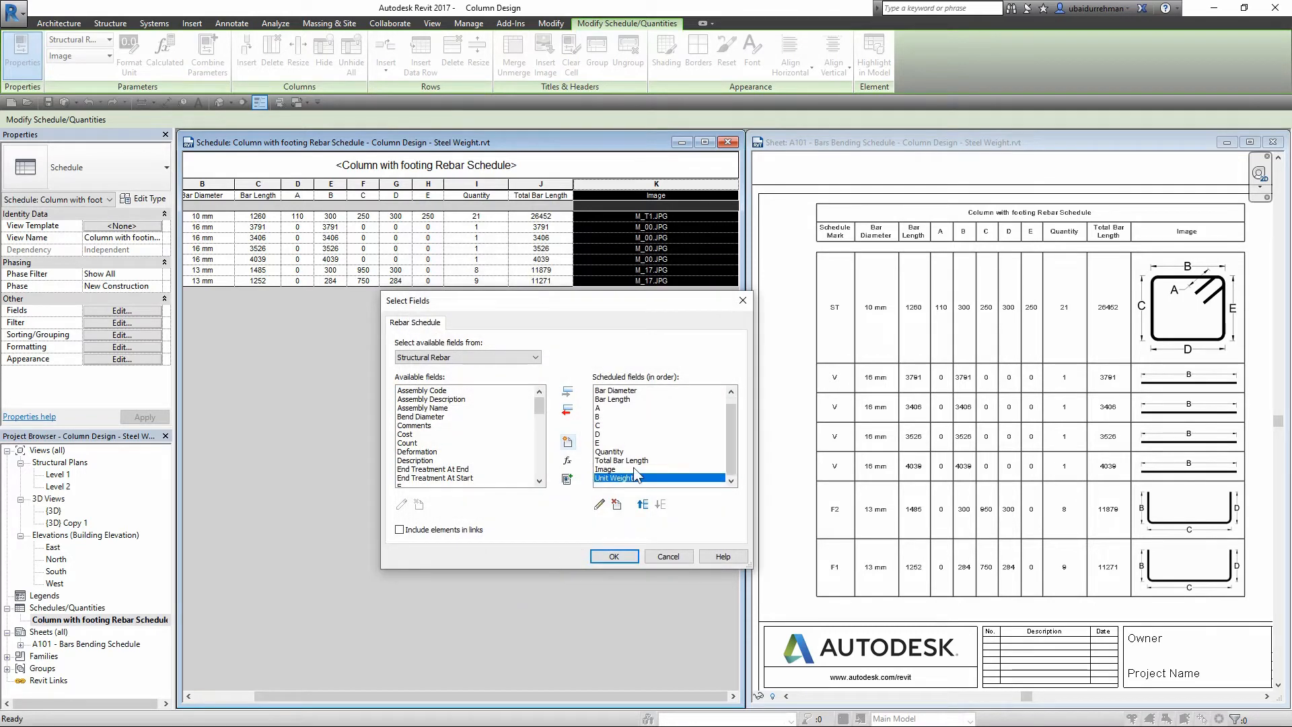
mouse_move(609, 488)
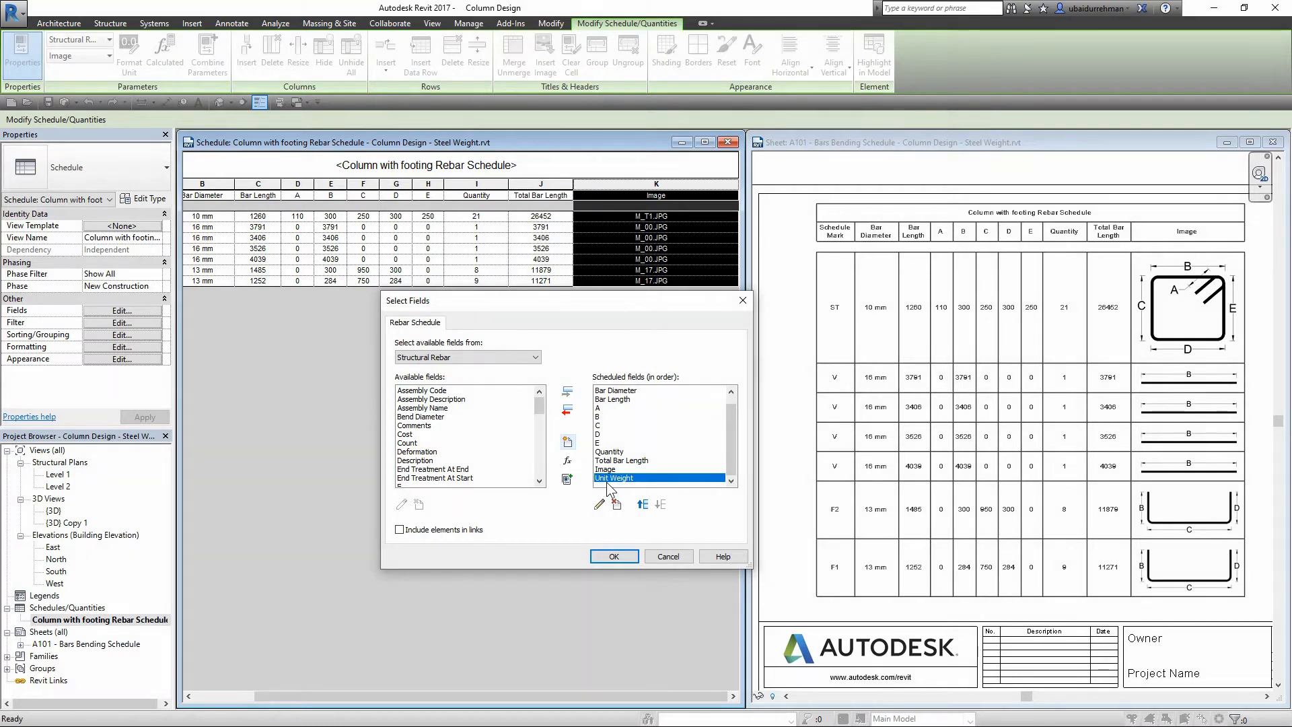
mouse_move(568, 445)
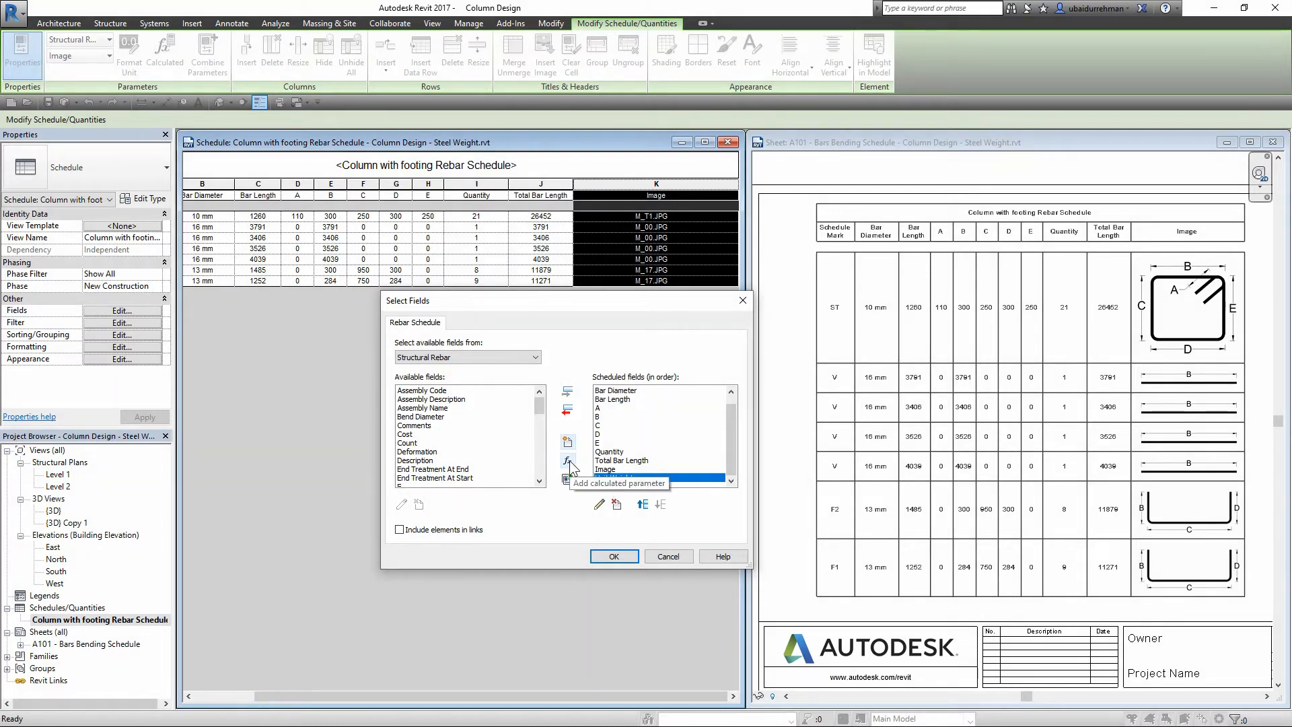
Start a new calculated field for the rebar schedule
click(566, 442)
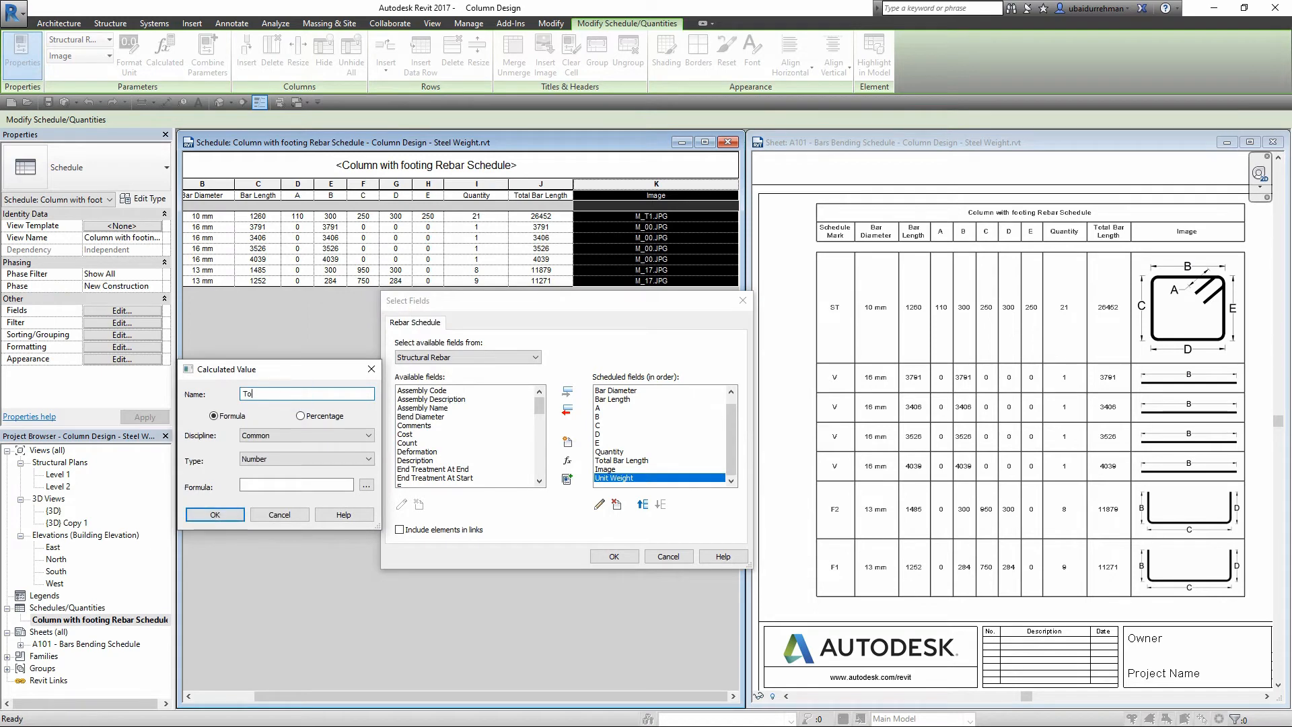
Name the calculated field Total Weight, Discipline Structural, Type Mass
text(Total Weight)
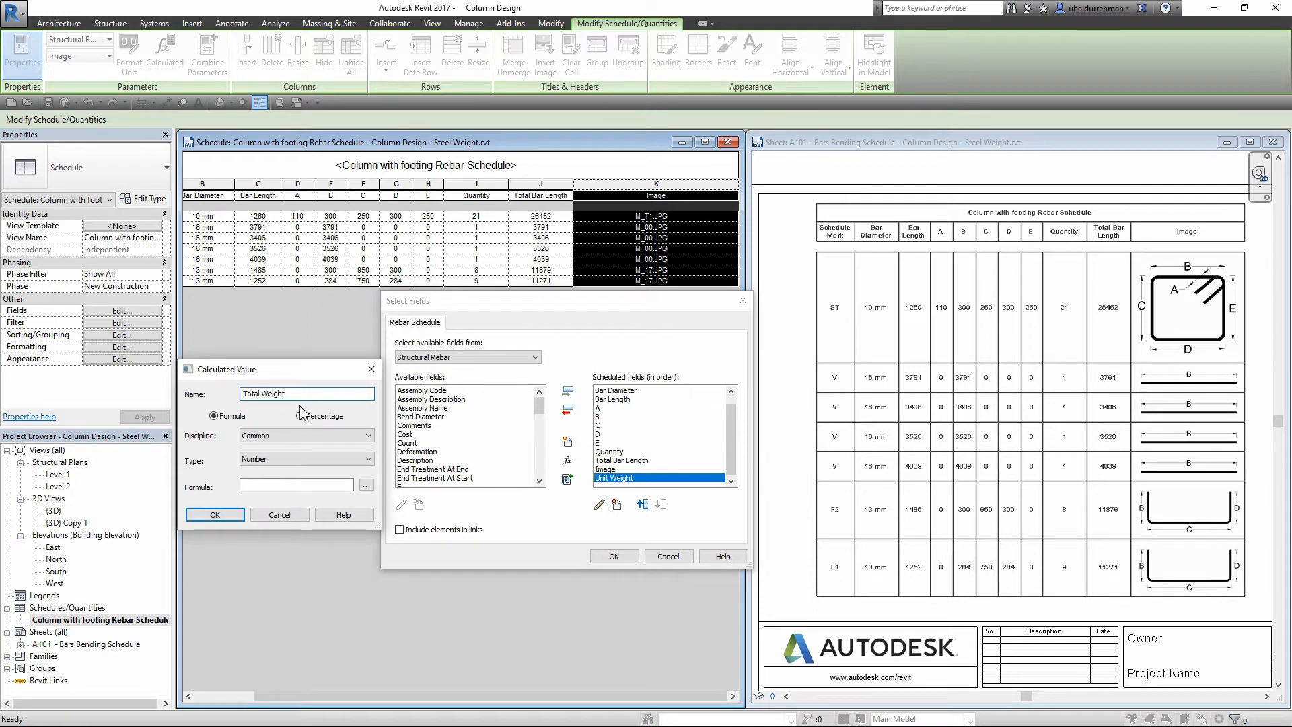
click(369, 435)
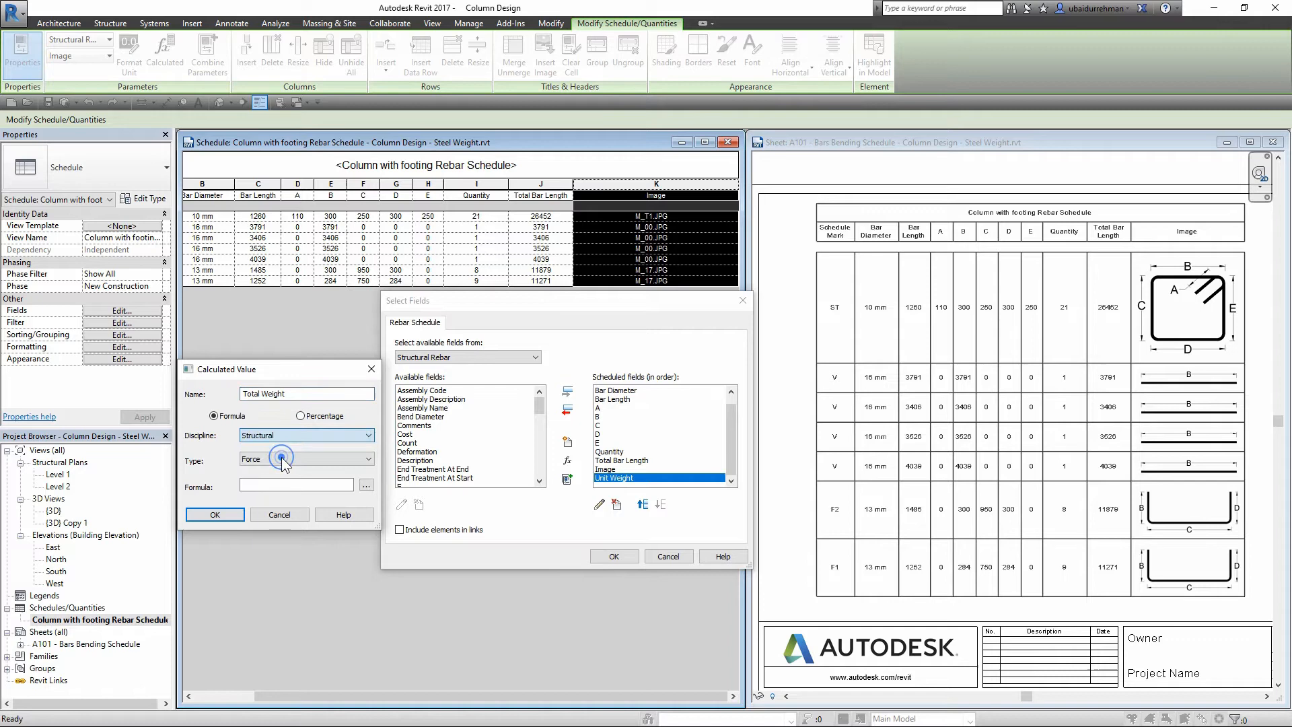
click(368, 457)
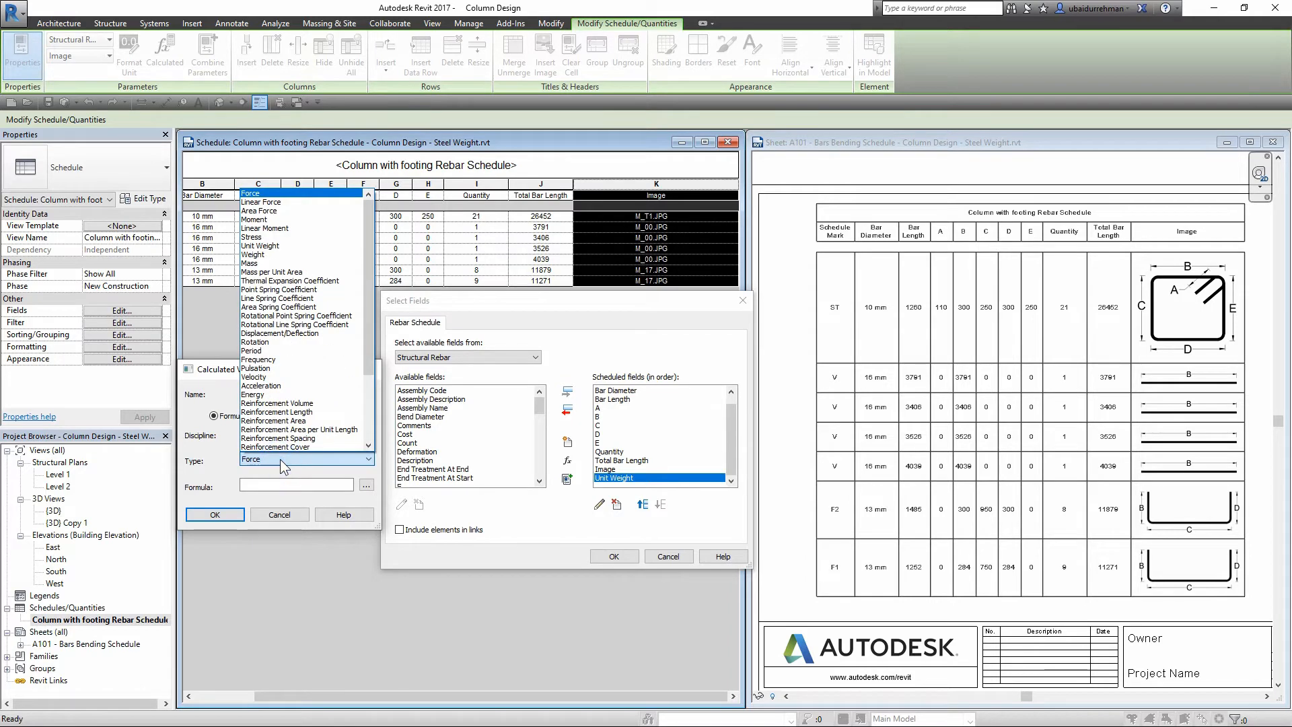
click(251, 262)
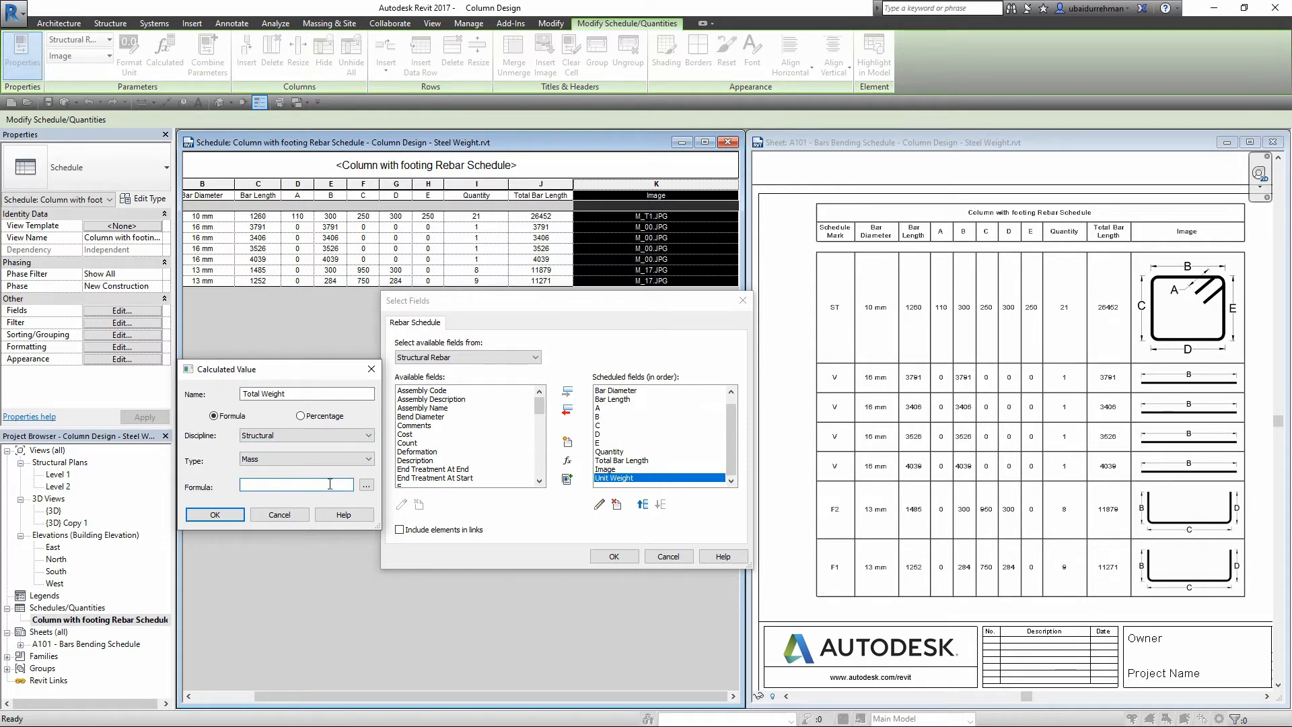
Define the Total Weight formula as Total Bar Length * Unit Weight and confirm it
click(366, 486)
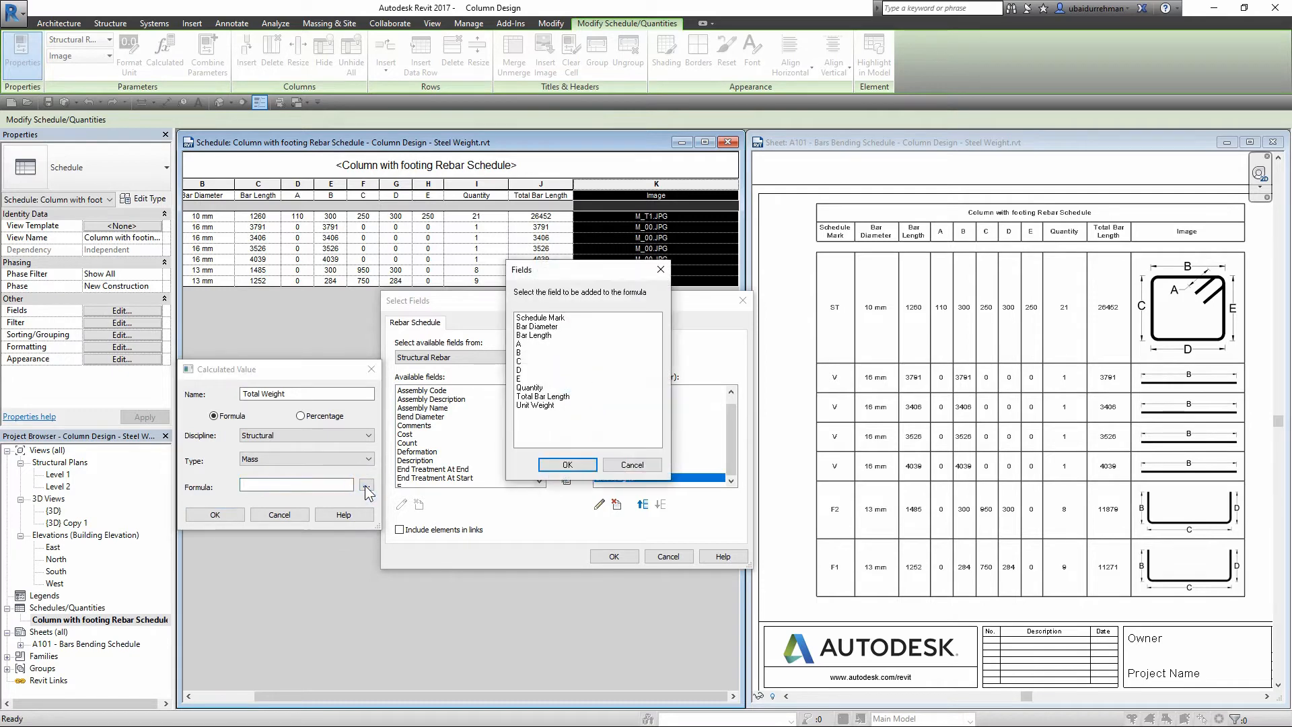
mouse_move(210, 206)
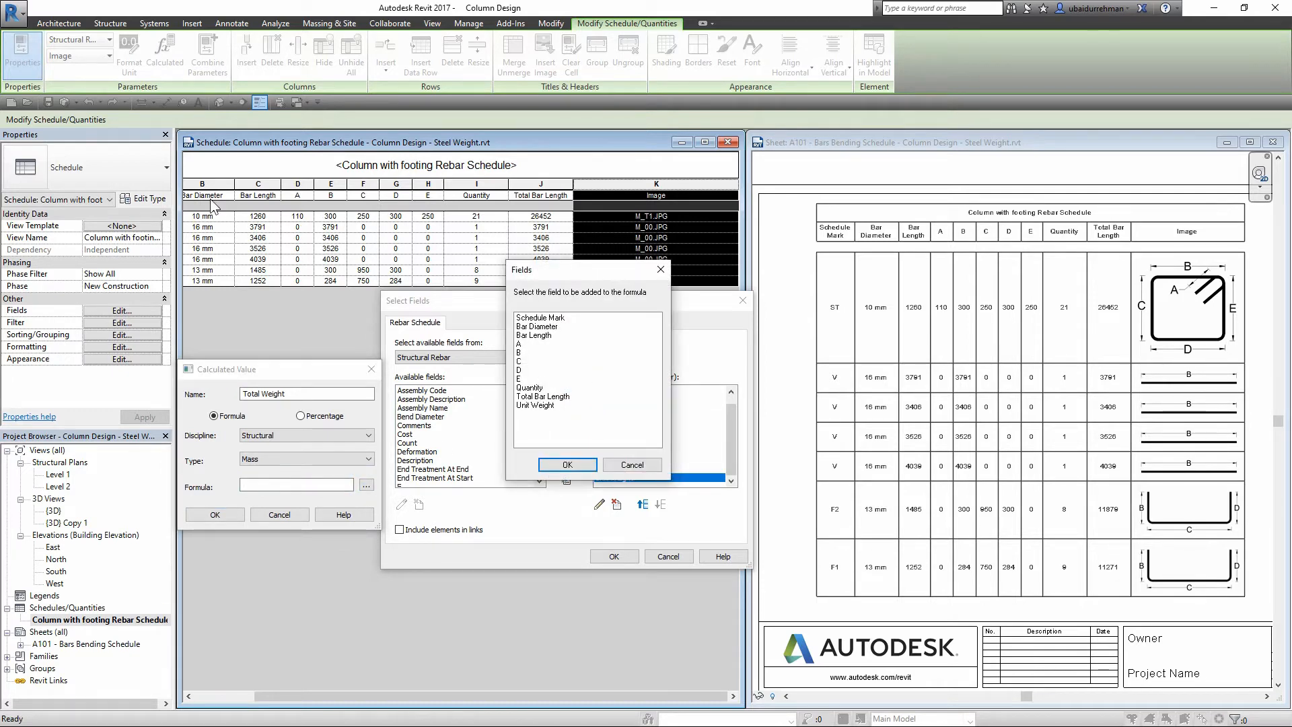
mouse_move(545, 372)
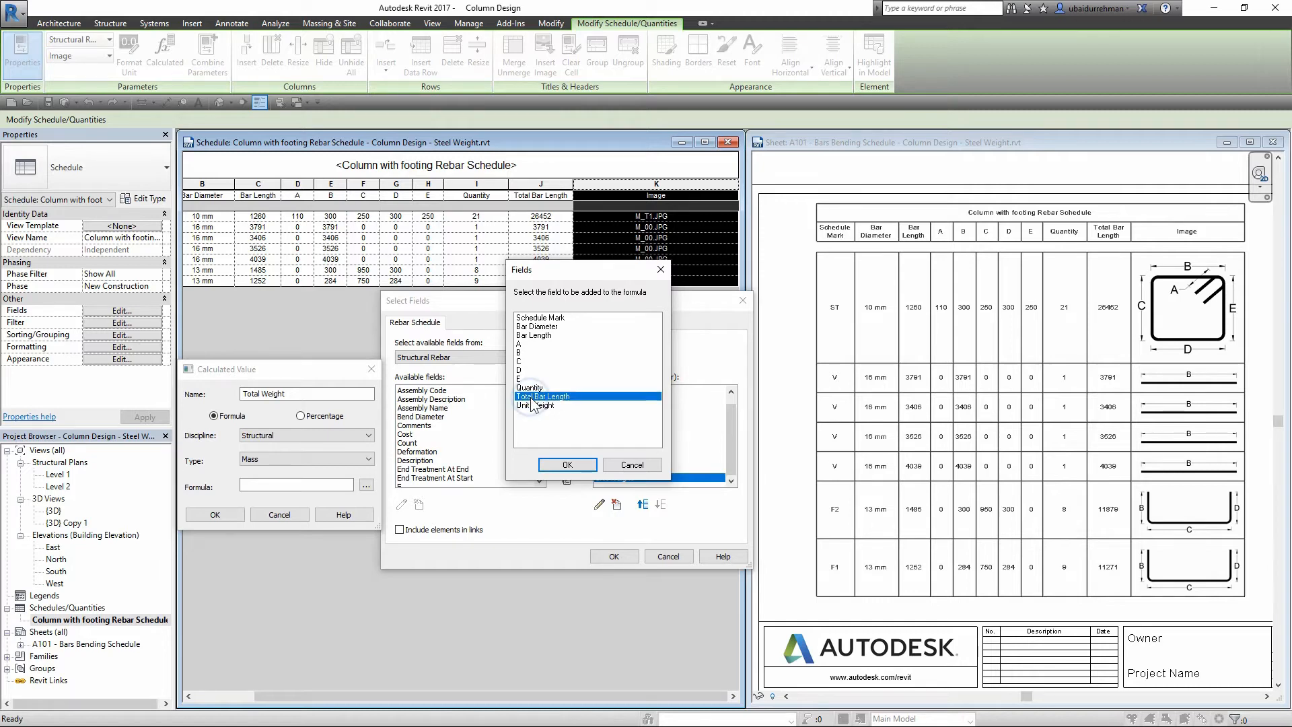
click(566, 464)
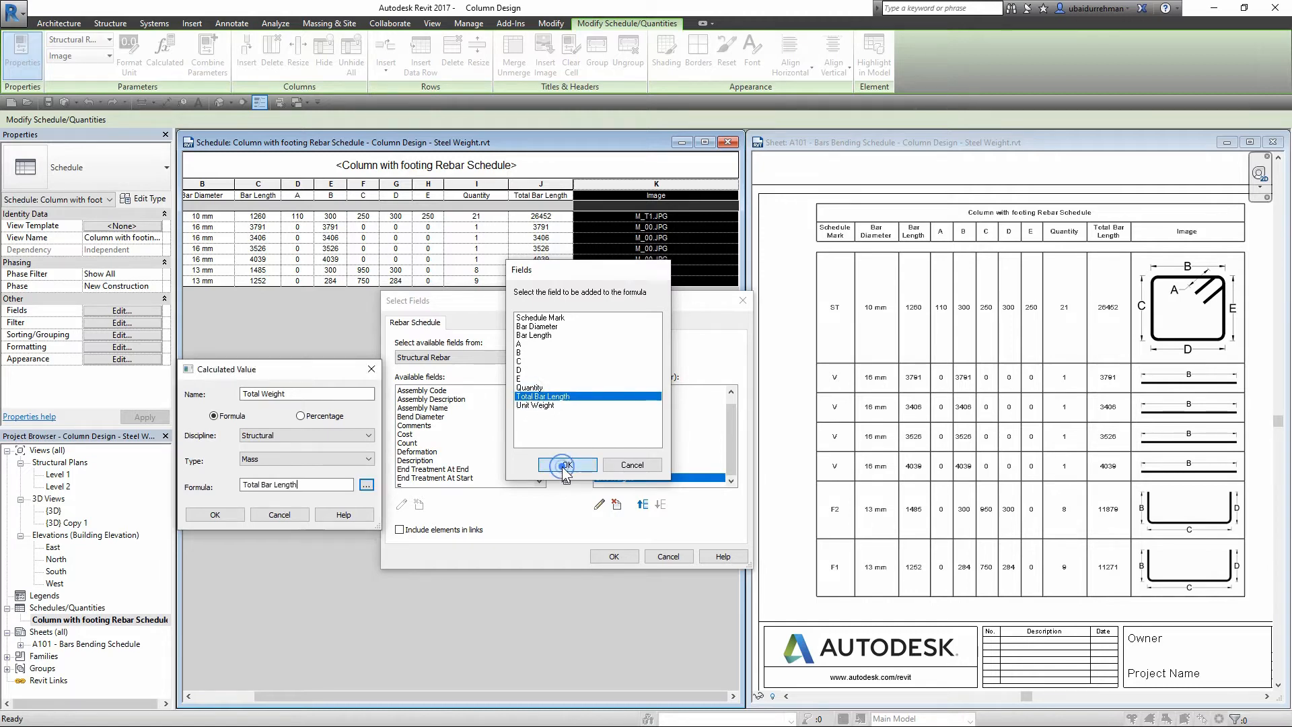
click(563, 465)
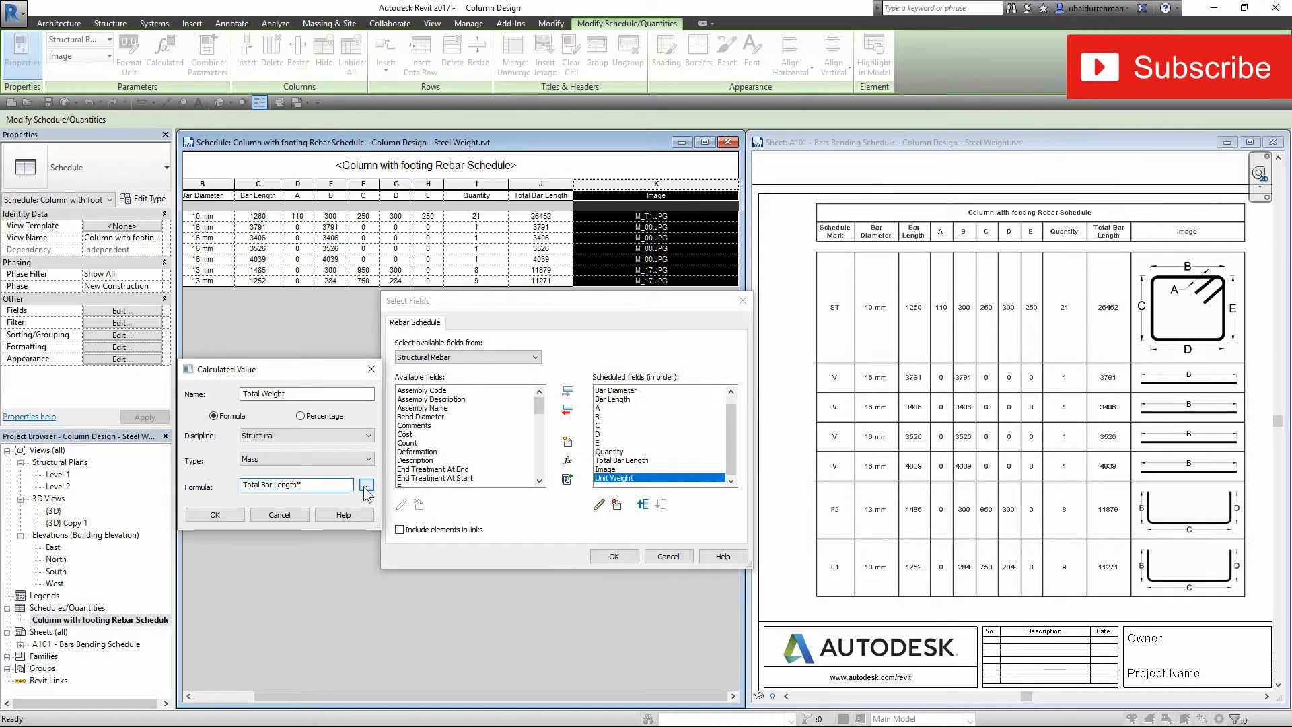
click(366, 485)
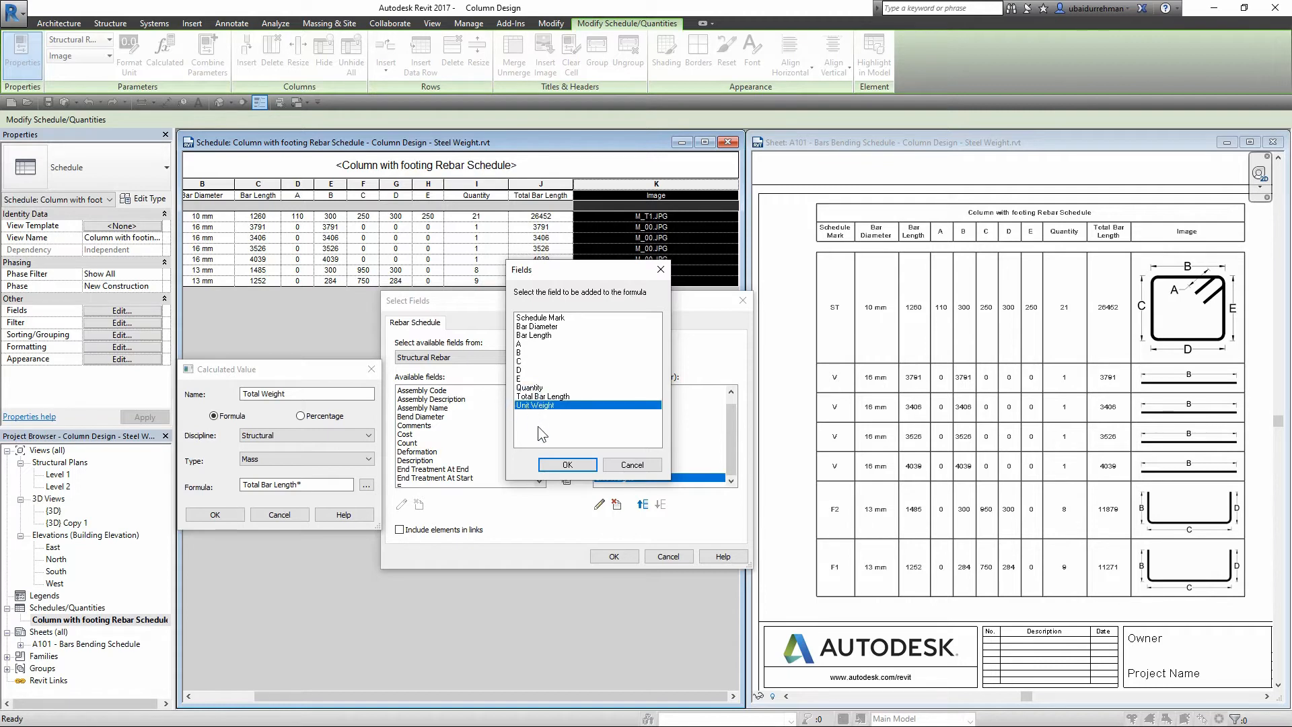
click(566, 464)
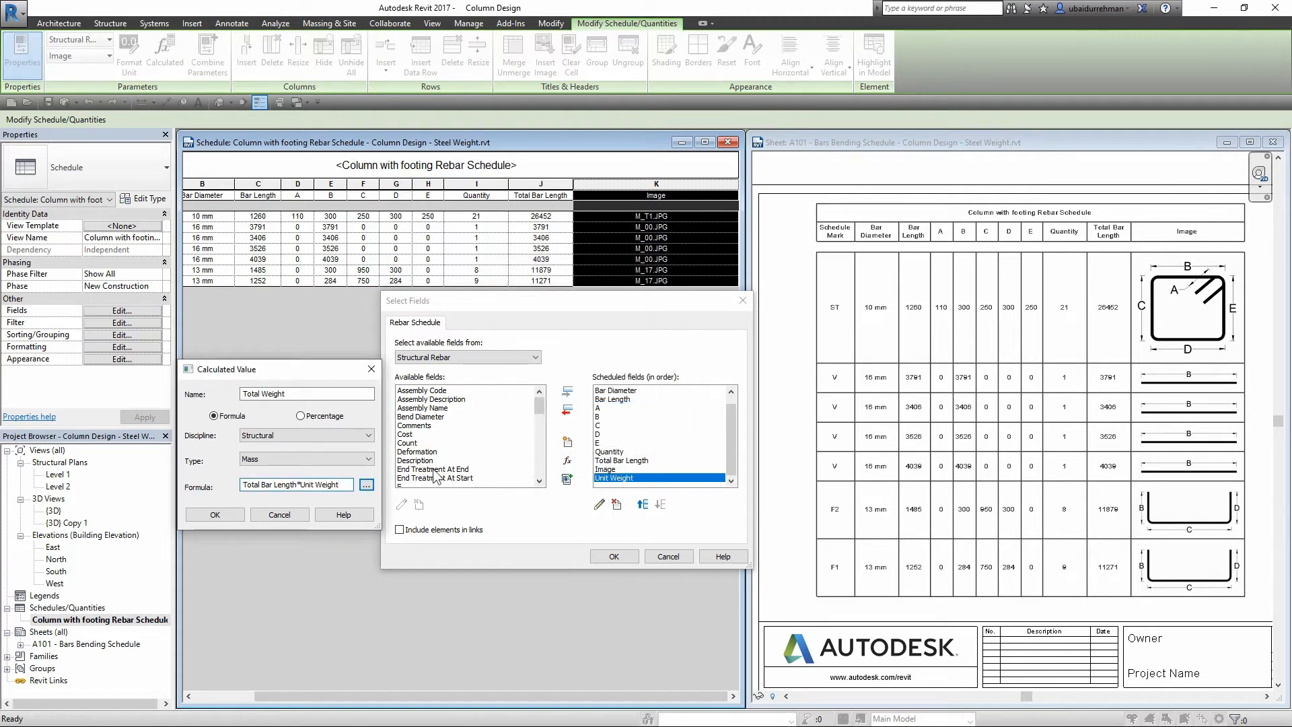
click(214, 514)
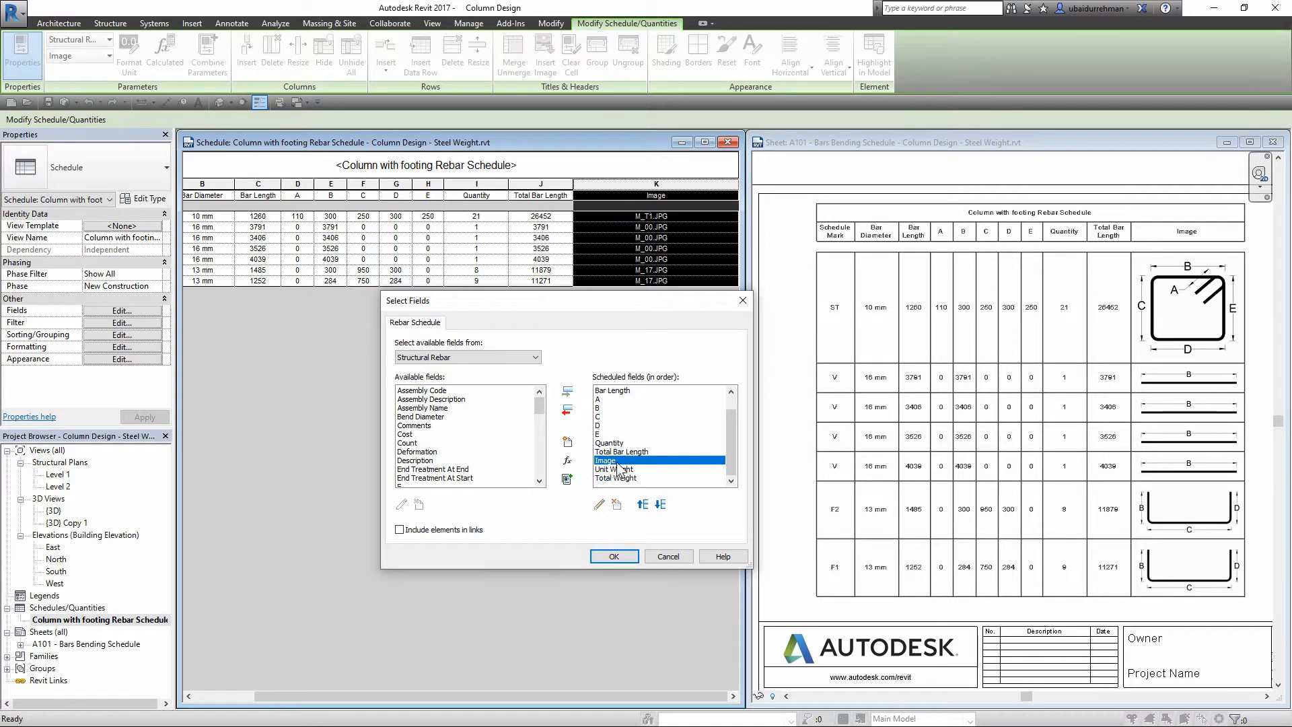
Move Image to the end of the field order and apply the new schedule fields
click(645, 504)
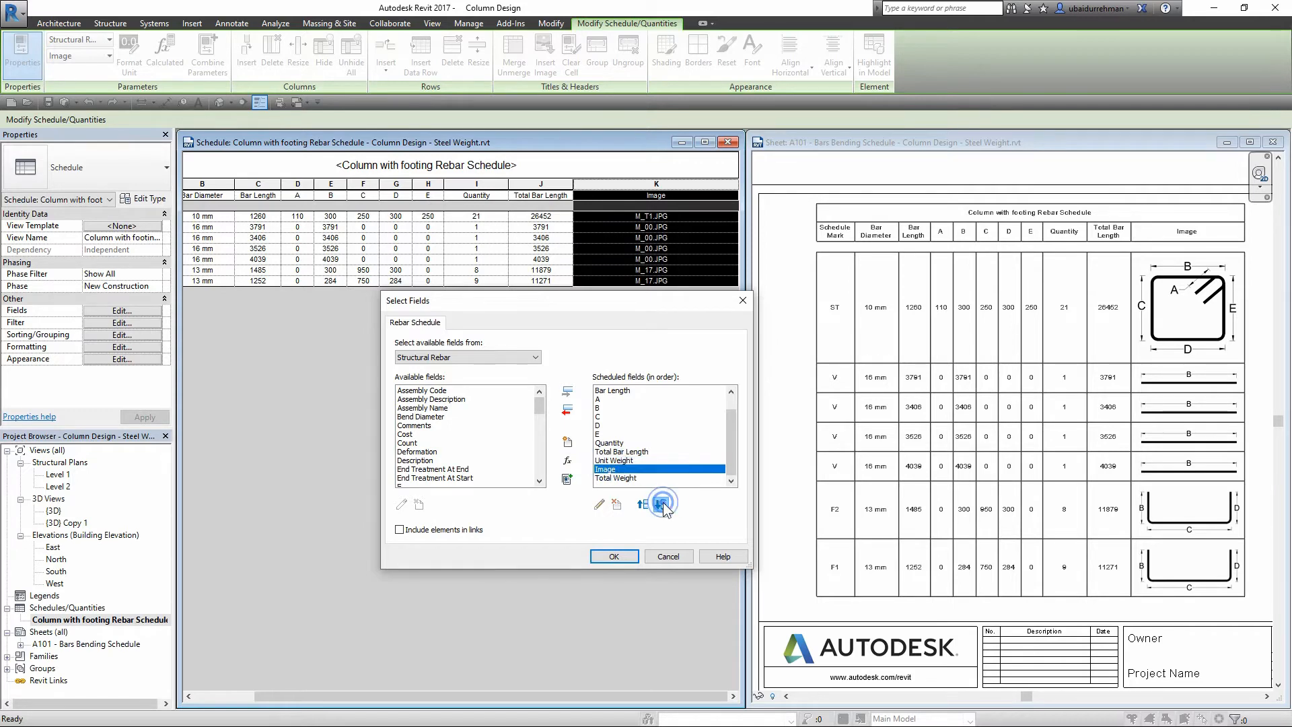
click(662, 503)
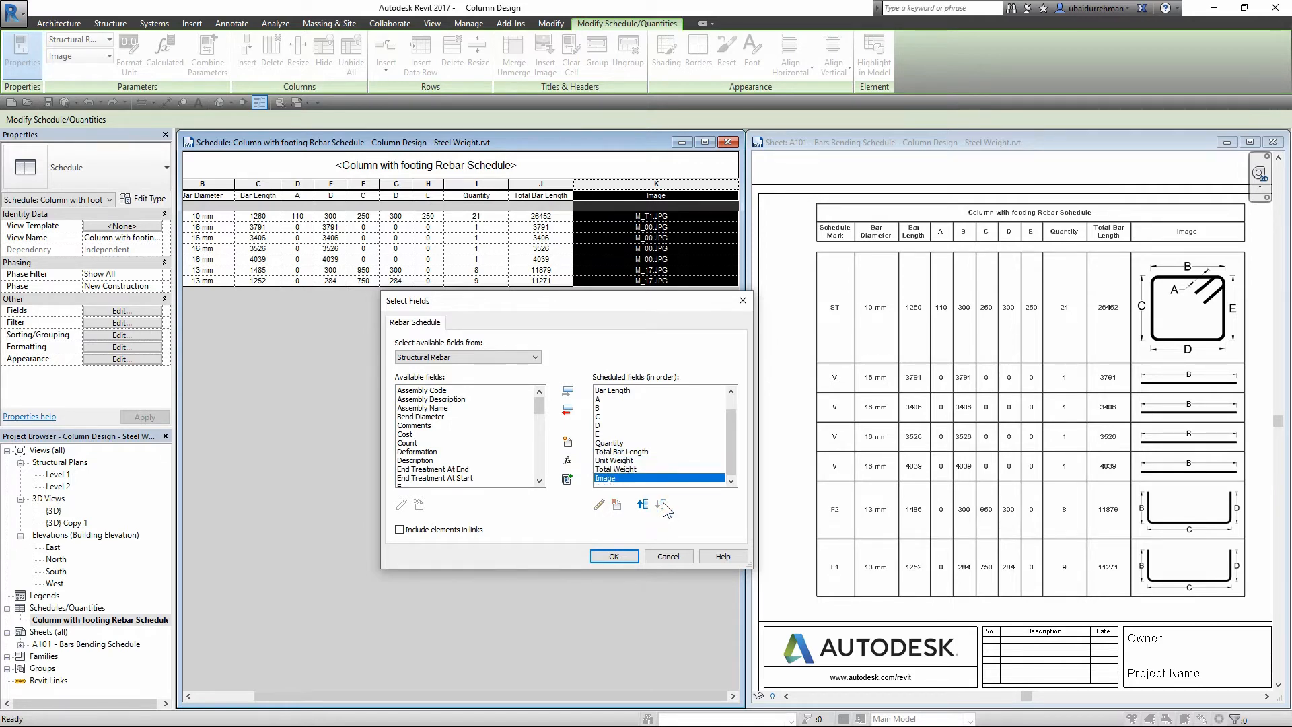
click(614, 556)
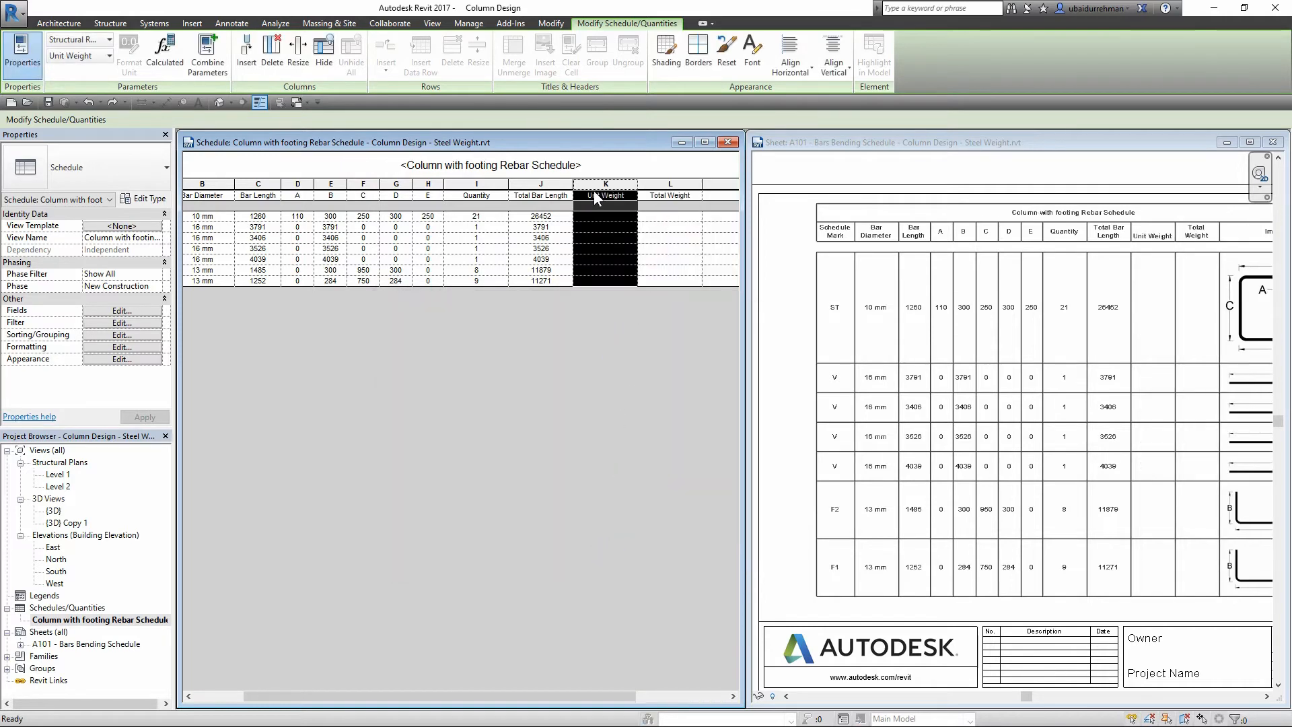
Enter each bar's unit weight in the schedule, such as 0.56 and 1.55 kg/m
click(613, 237)
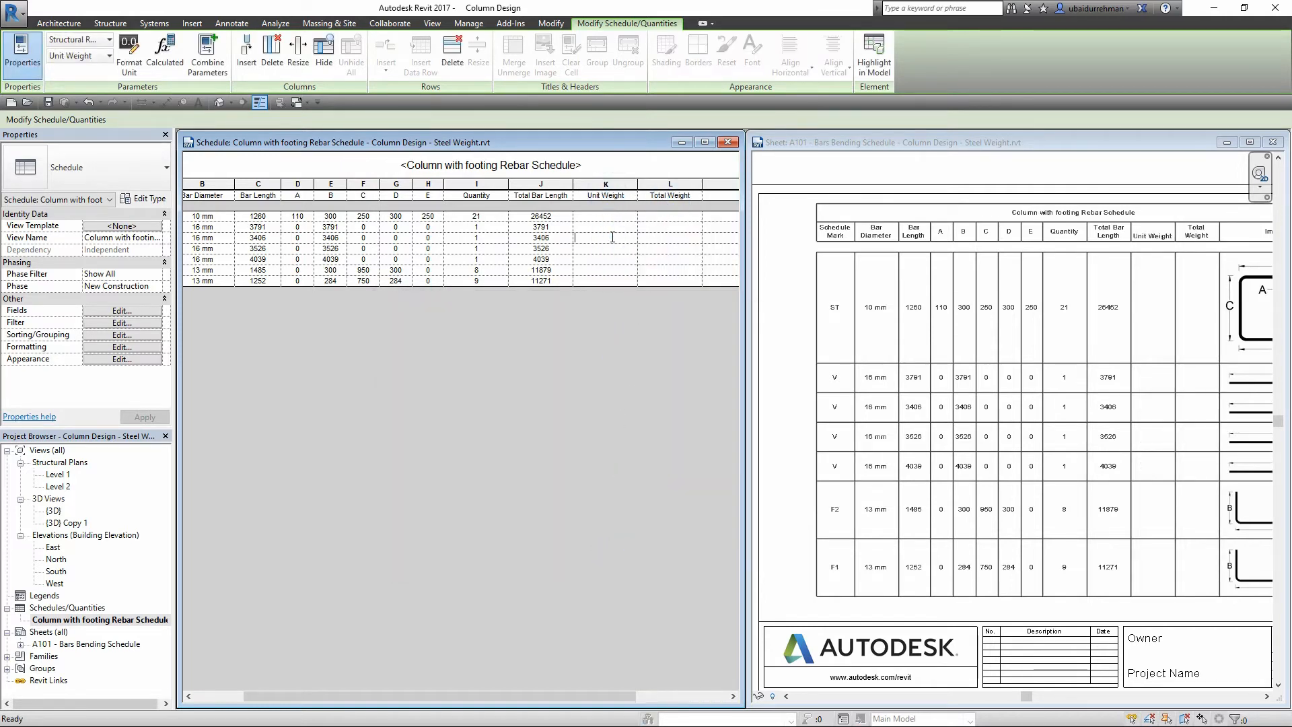
click(1046, 346)
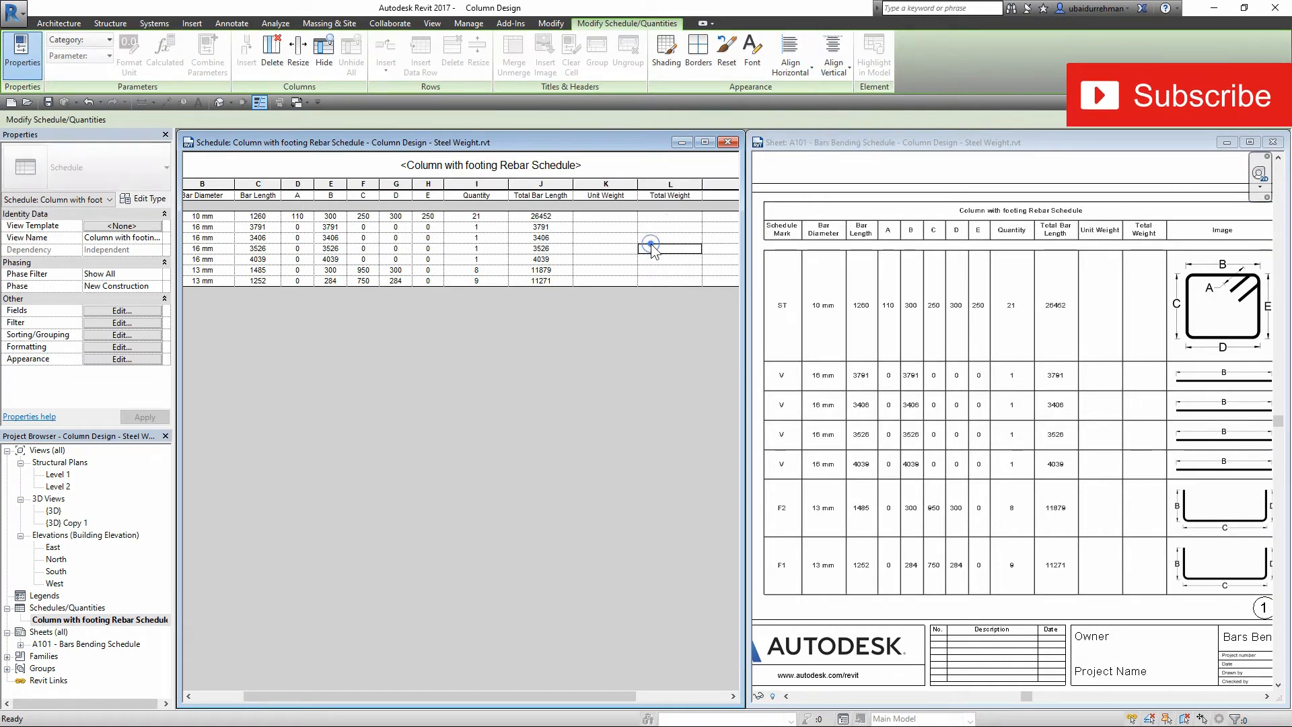
click(604, 215)
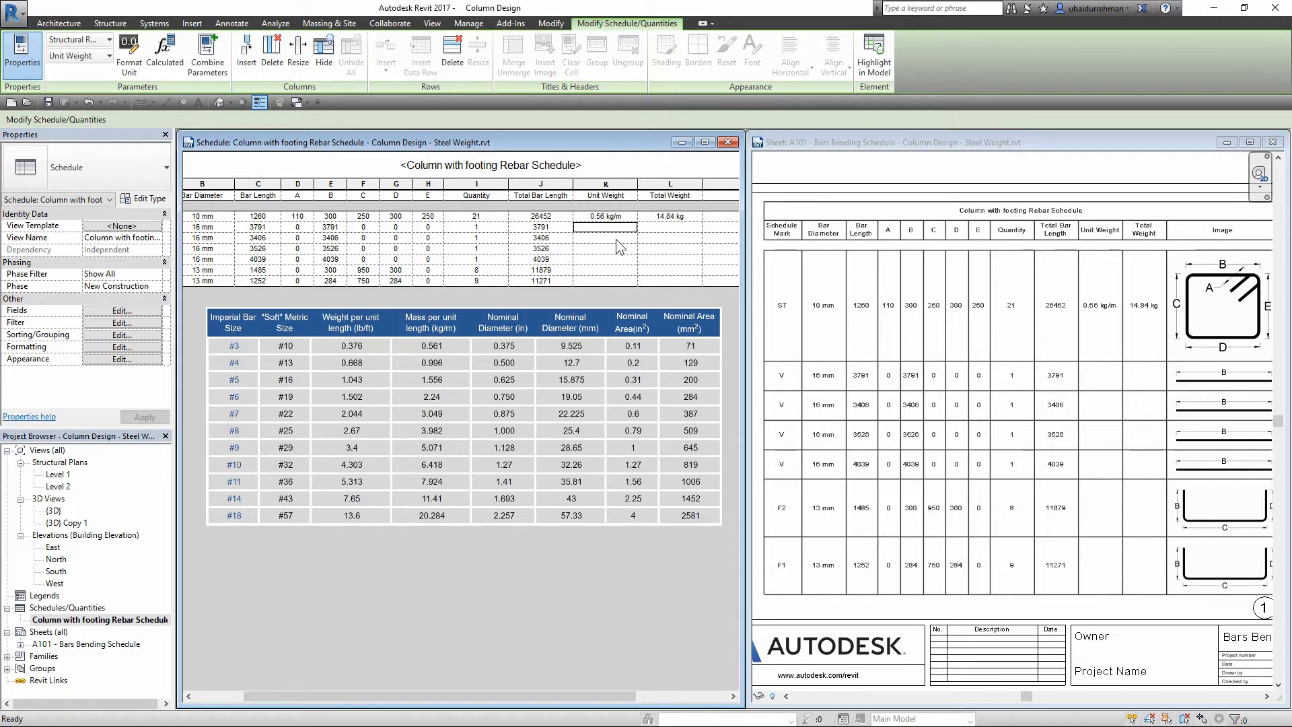
text(1.55)
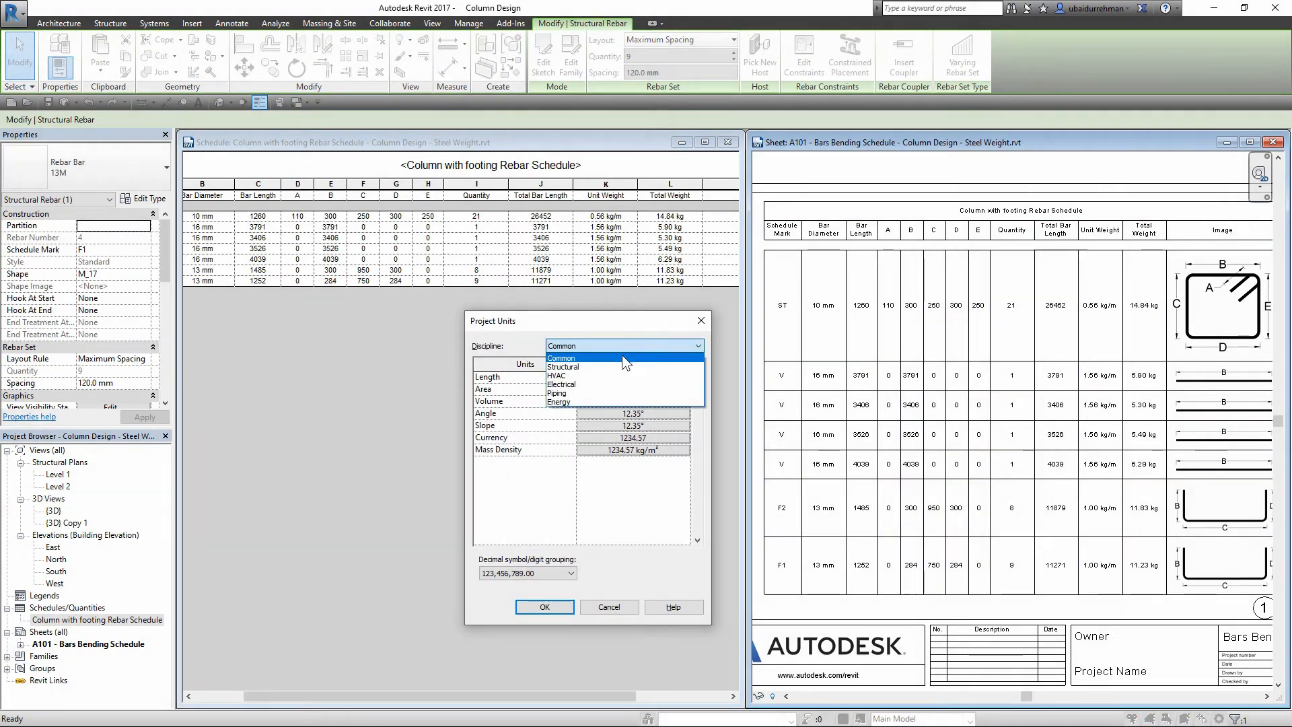
Format structural Mass per Unit Length to 3 decimal places with no unit symbol
click(564, 366)
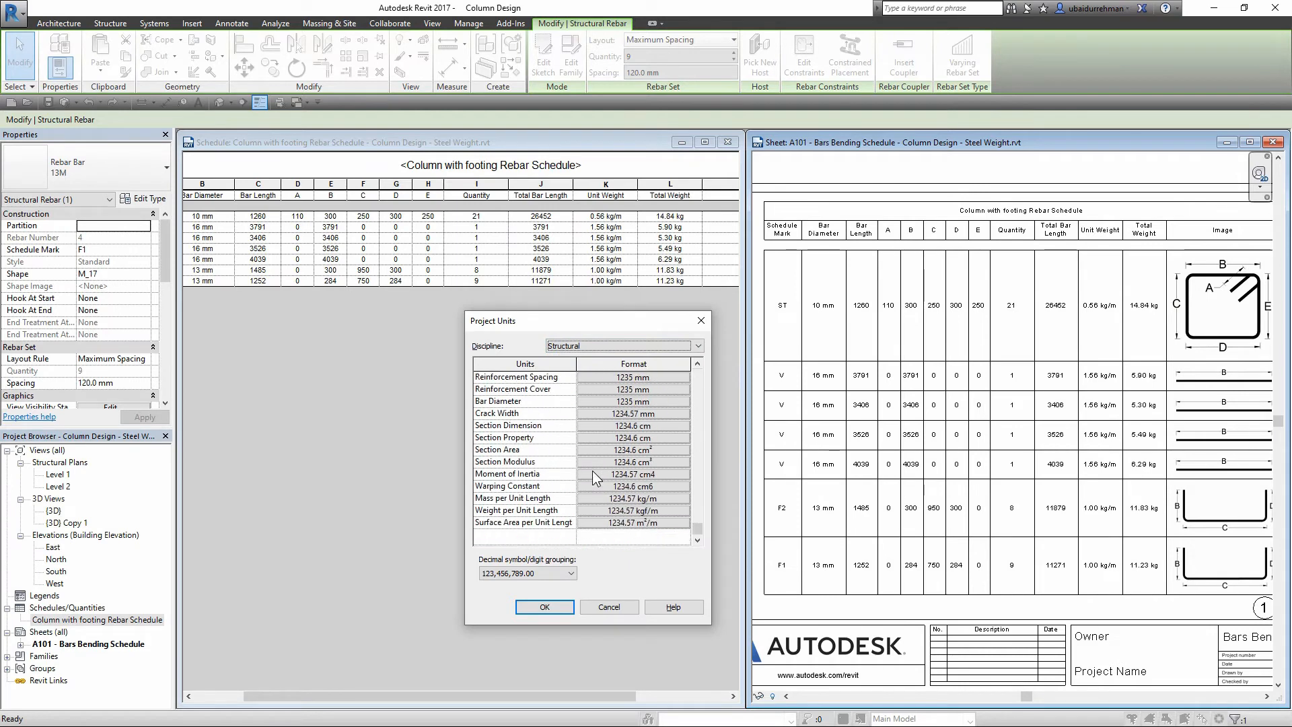
mouse_move(652, 502)
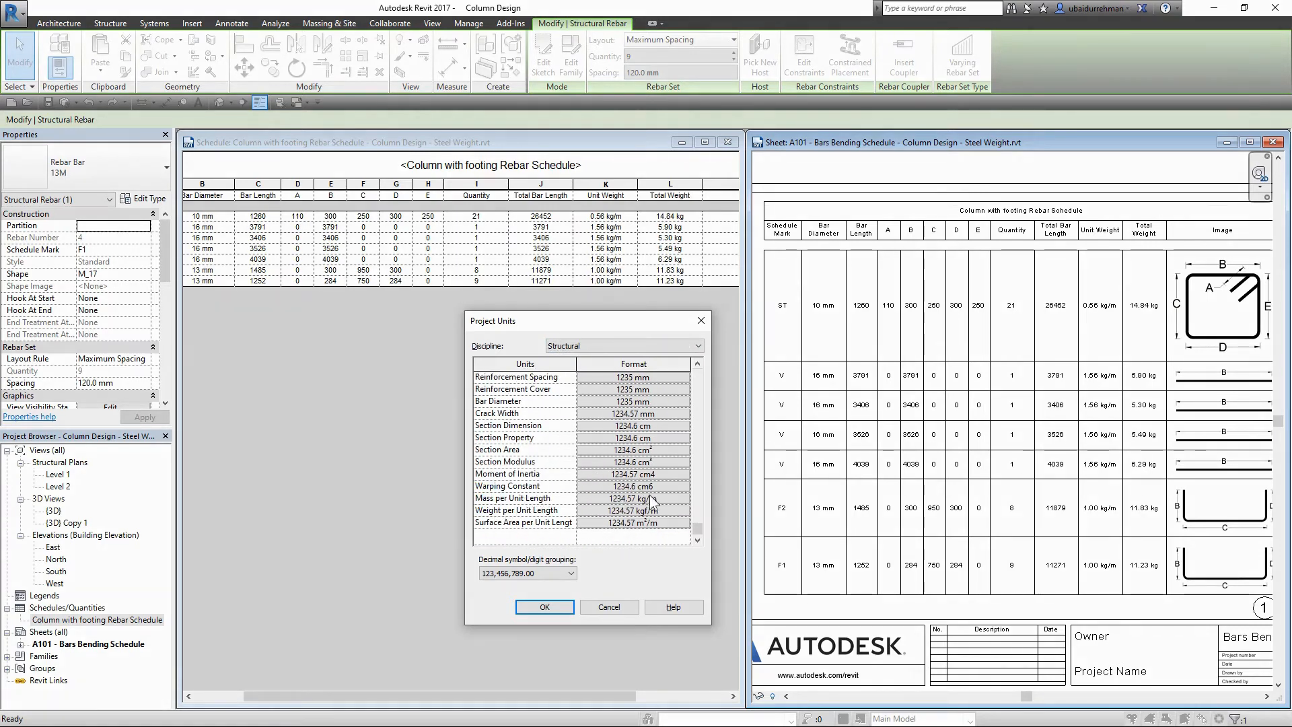
click(631, 498)
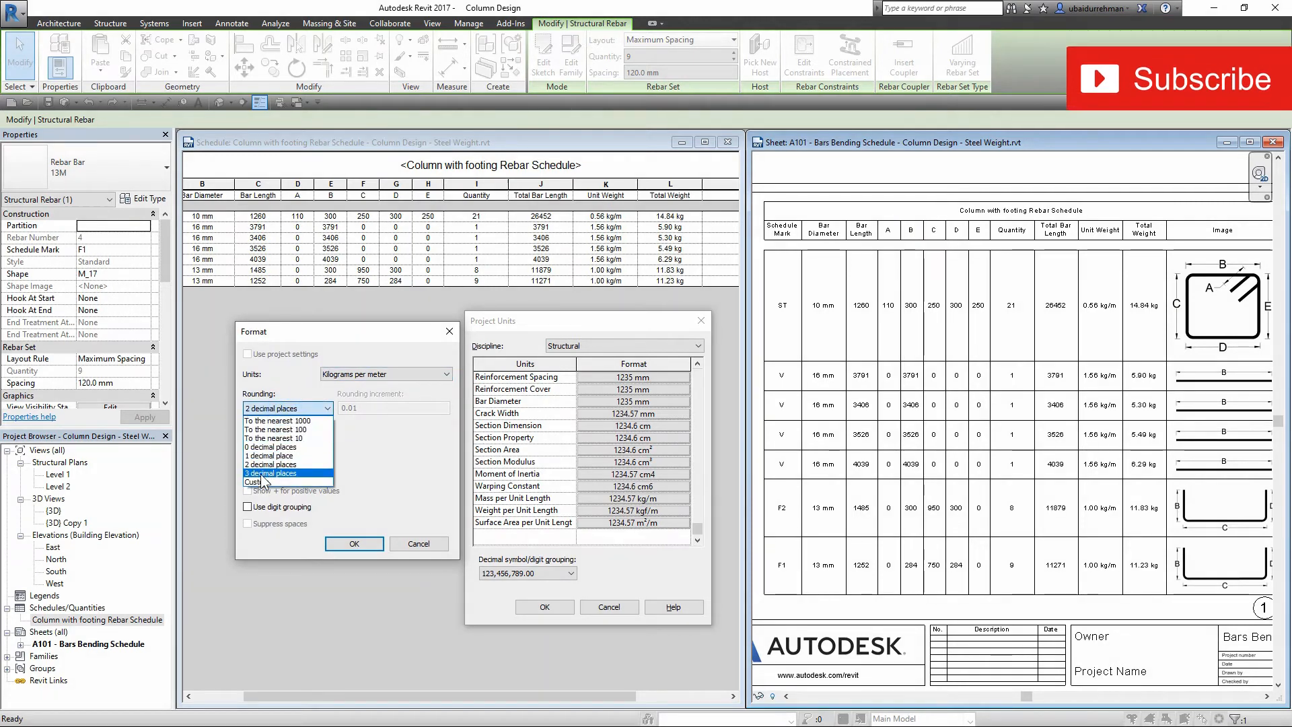
click(276, 472)
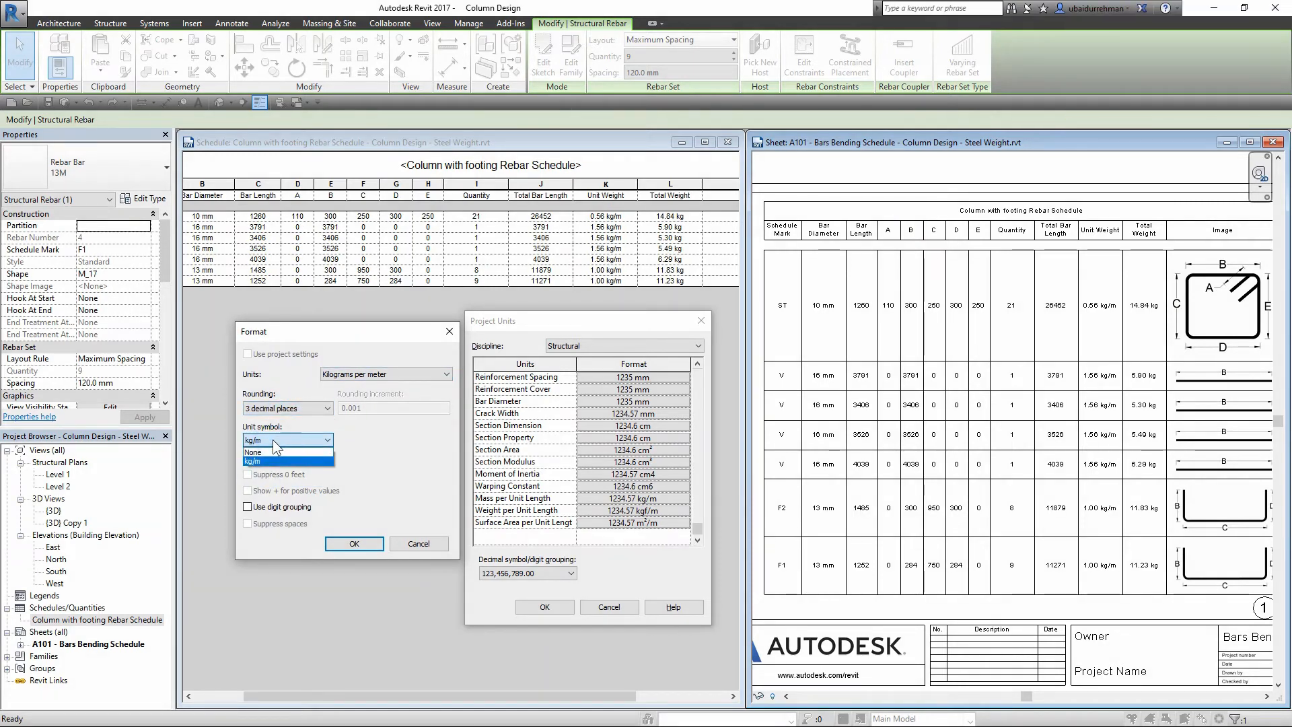
click(254, 452)
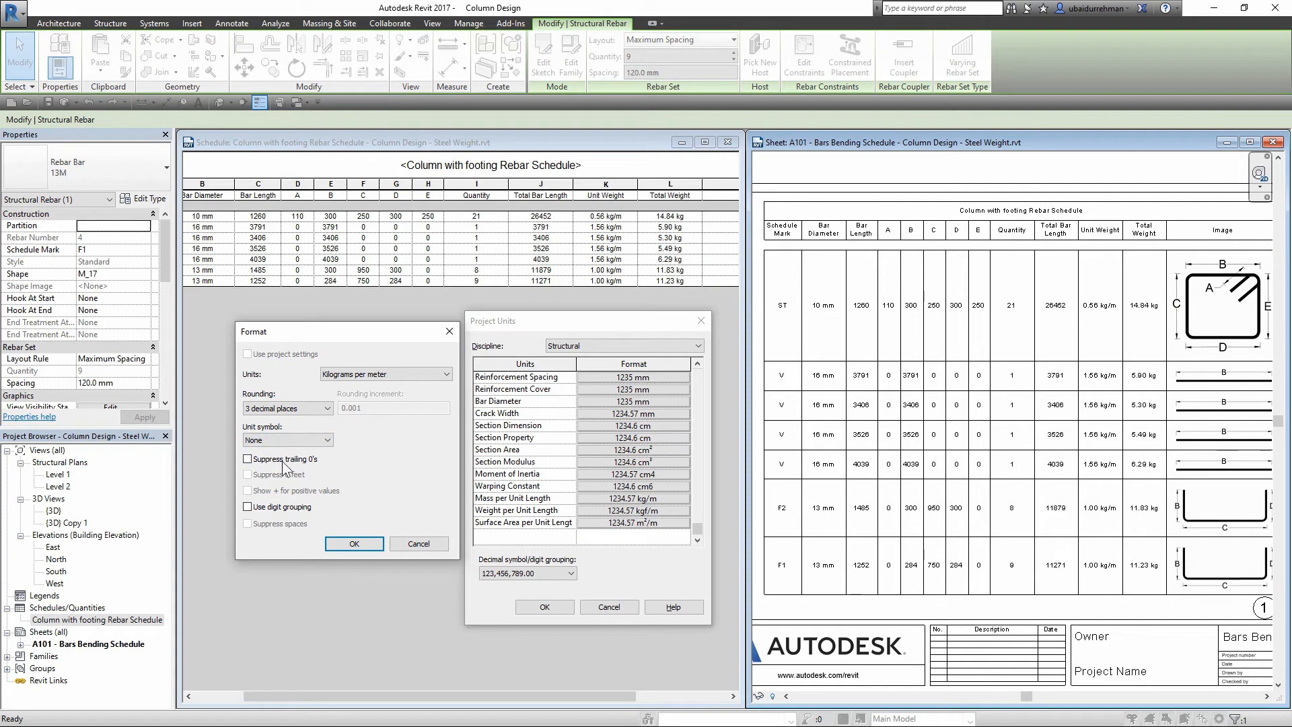
click(353, 542)
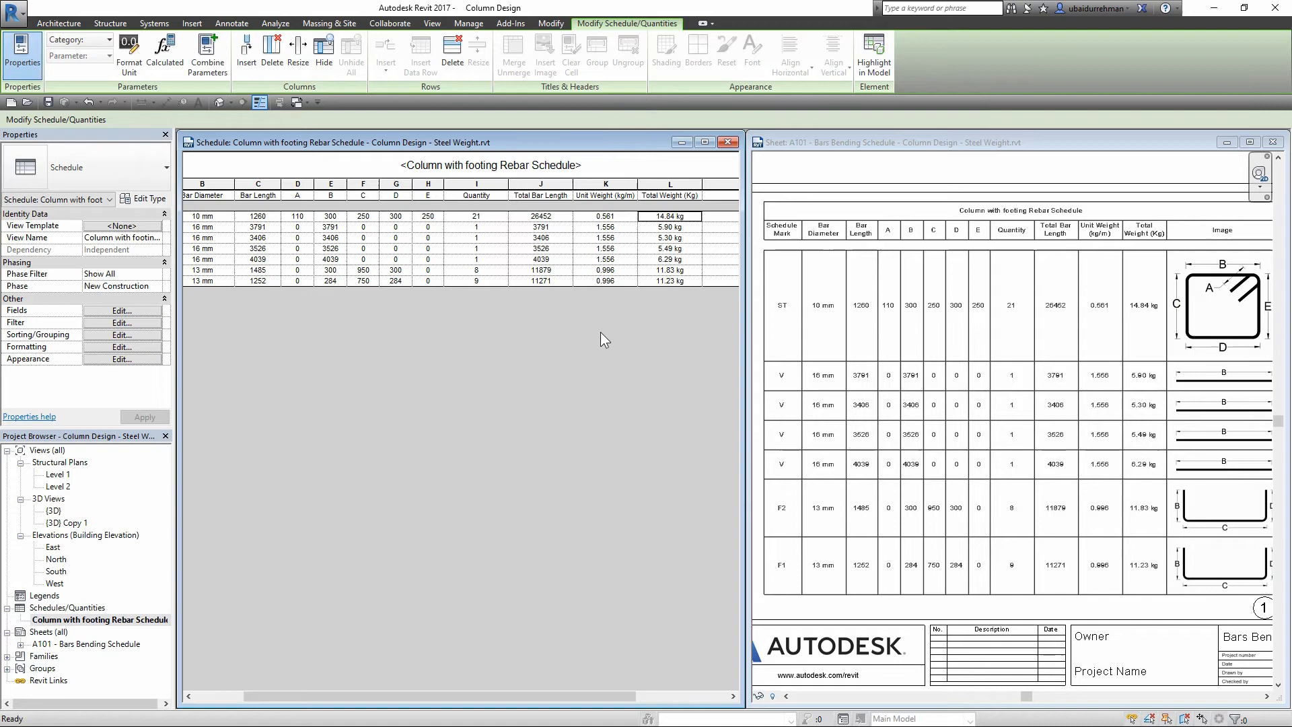
mouse_move(226, 302)
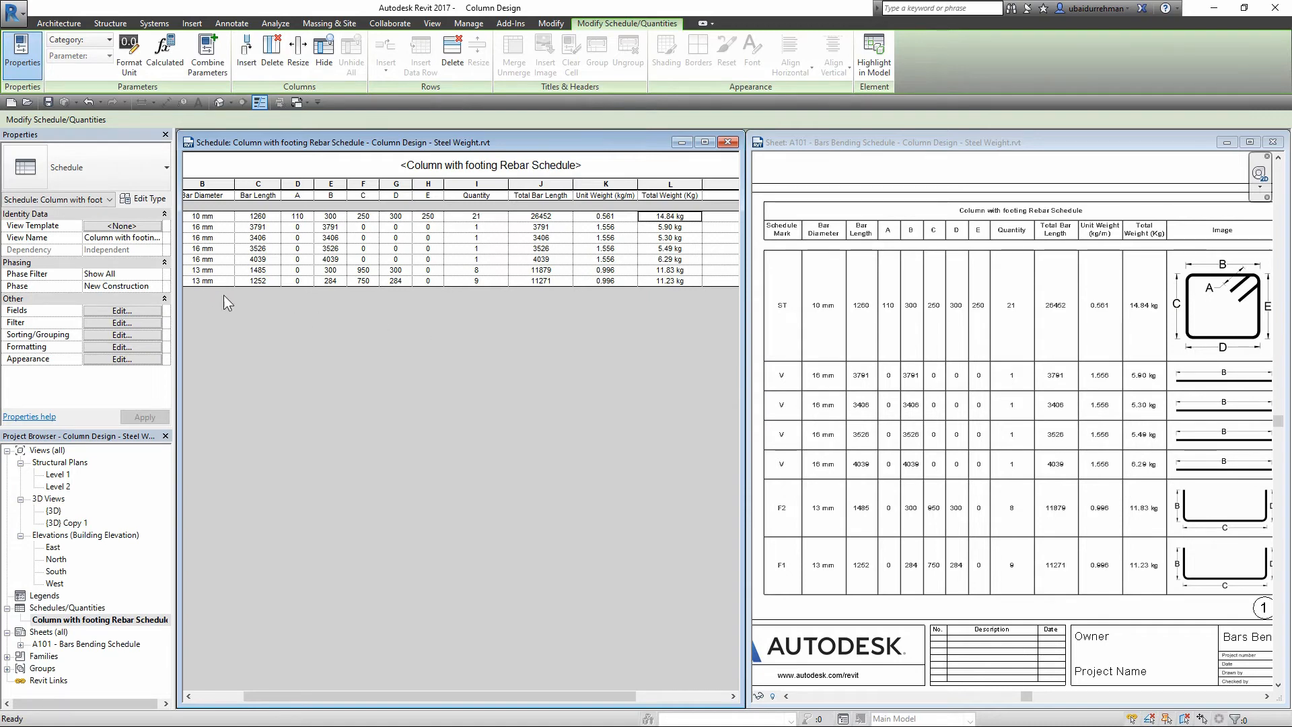
mouse_move(703, 296)
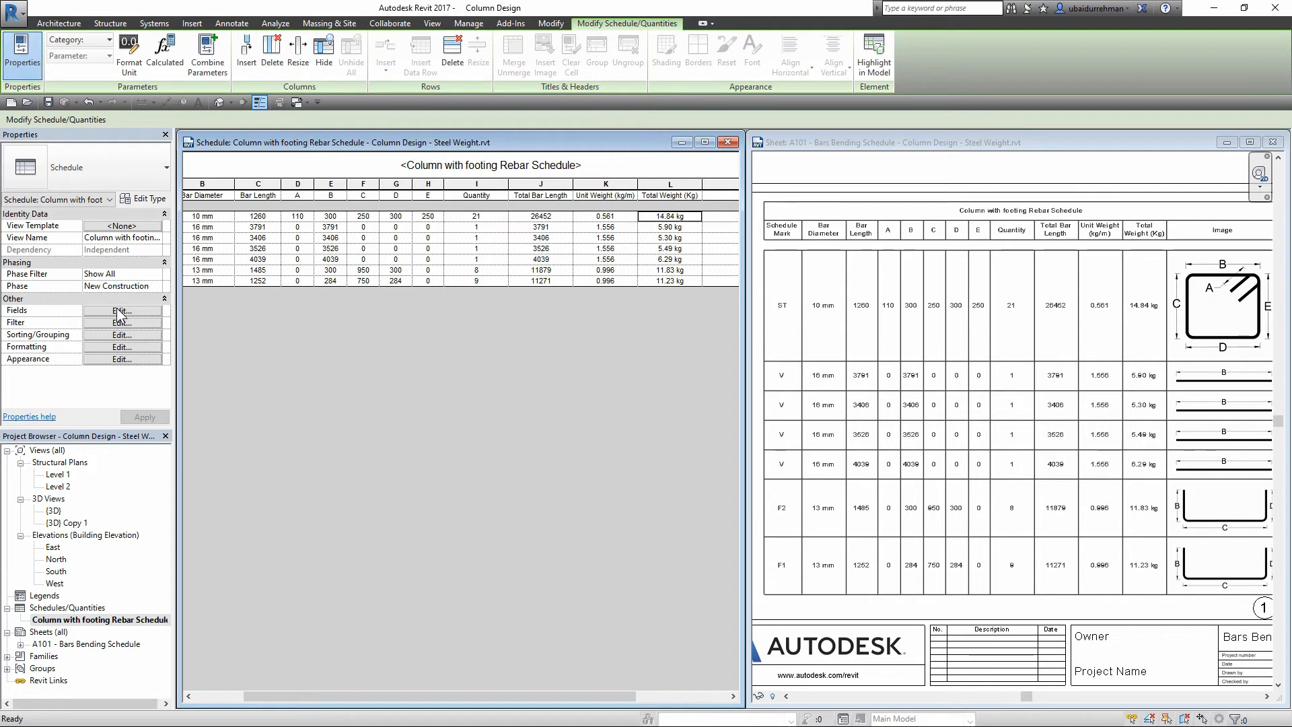
In Schedule Properties Sorting/Grouping, enable grand totals with title, count and totals
click(121, 309)
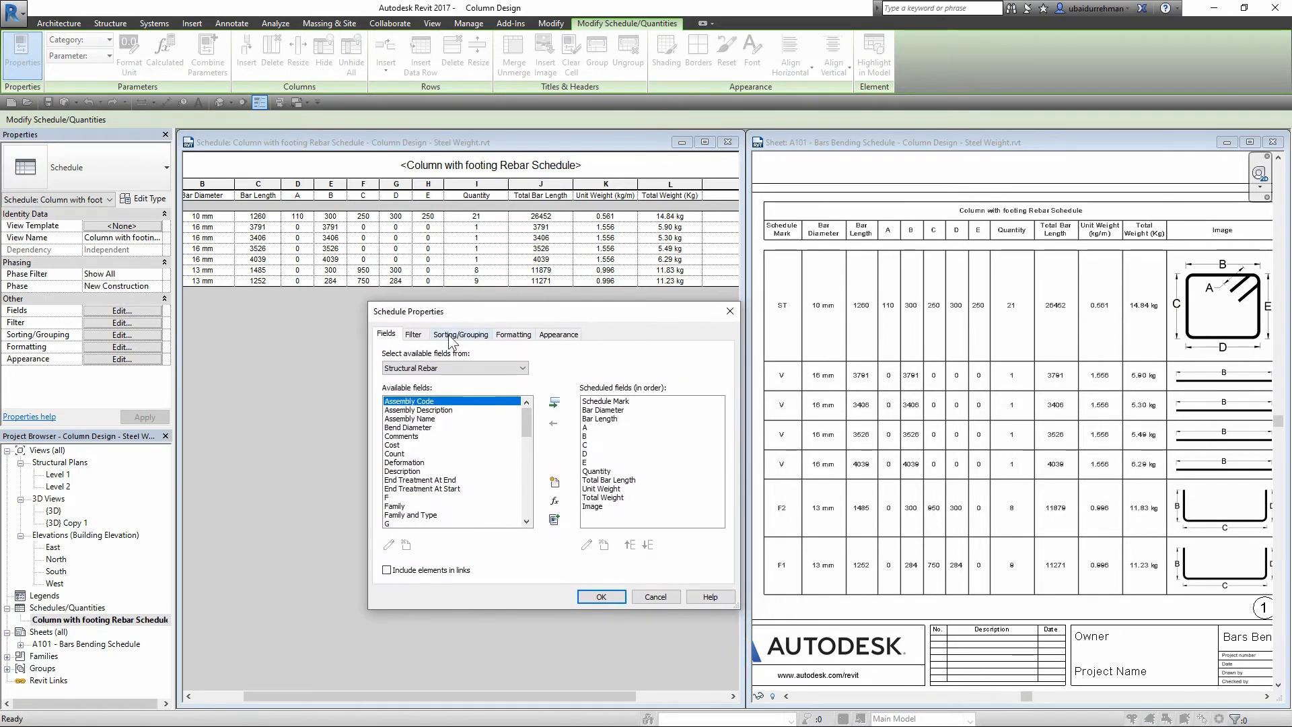
click(460, 334)
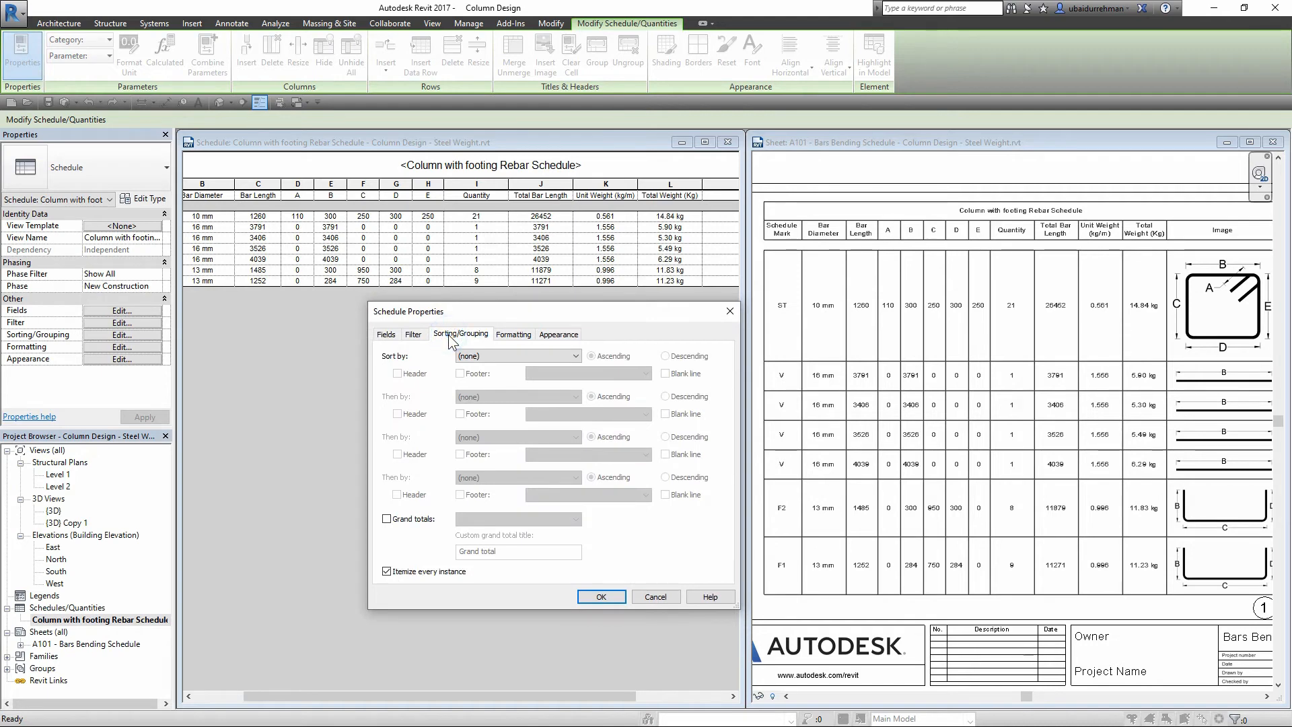
click(387, 520)
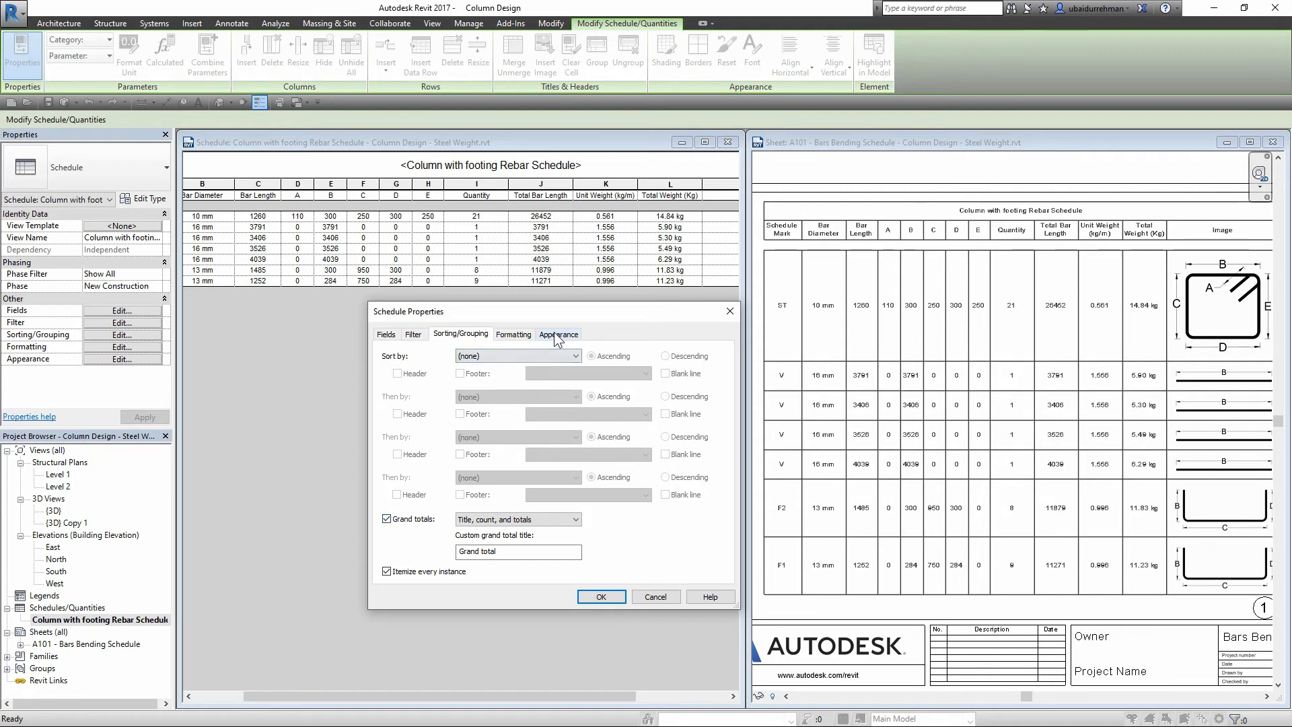
click(513, 334)
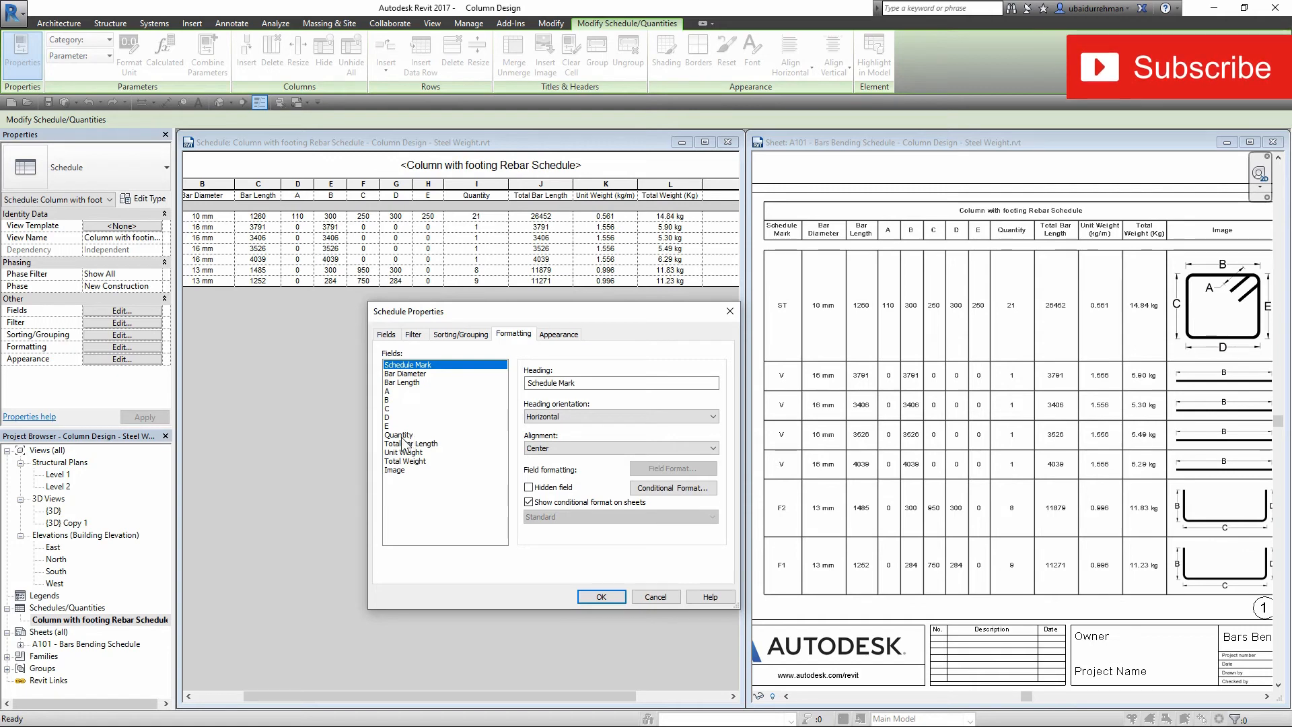
mouse_move(398, 458)
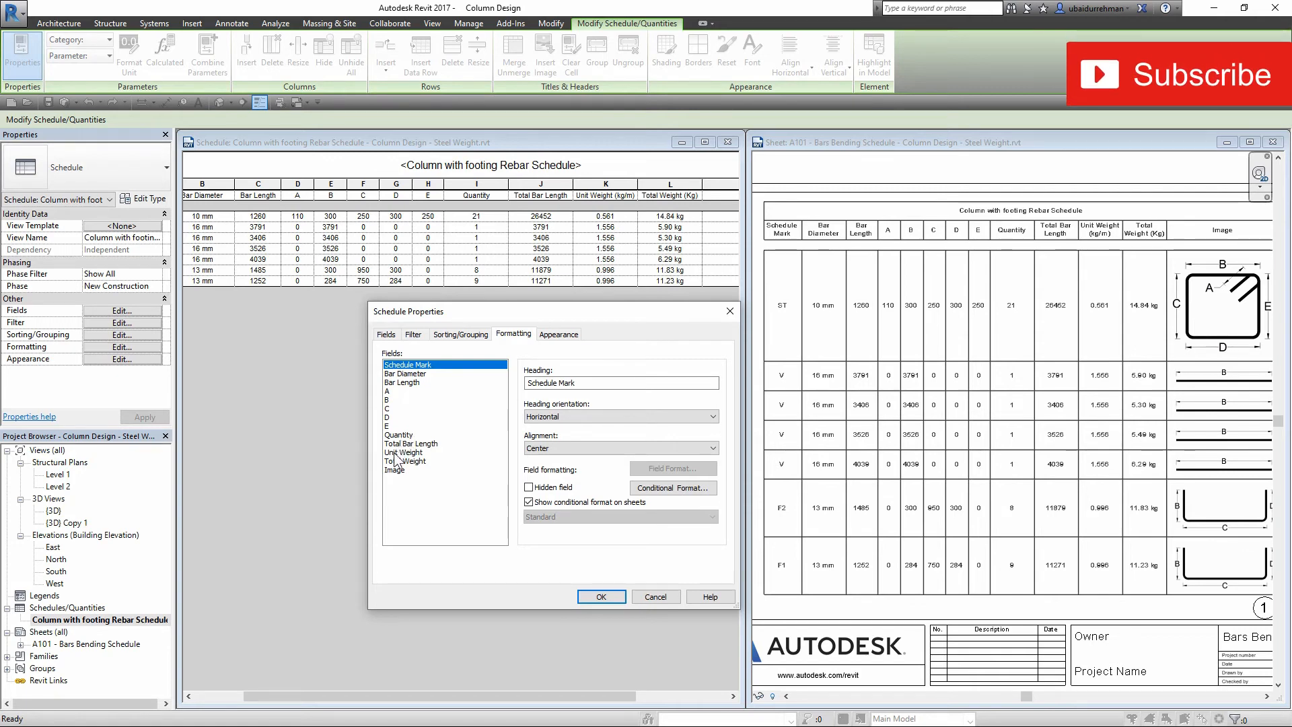
Set the Total Weight field to Calculate totals and apply the schedule properties
click(403, 461)
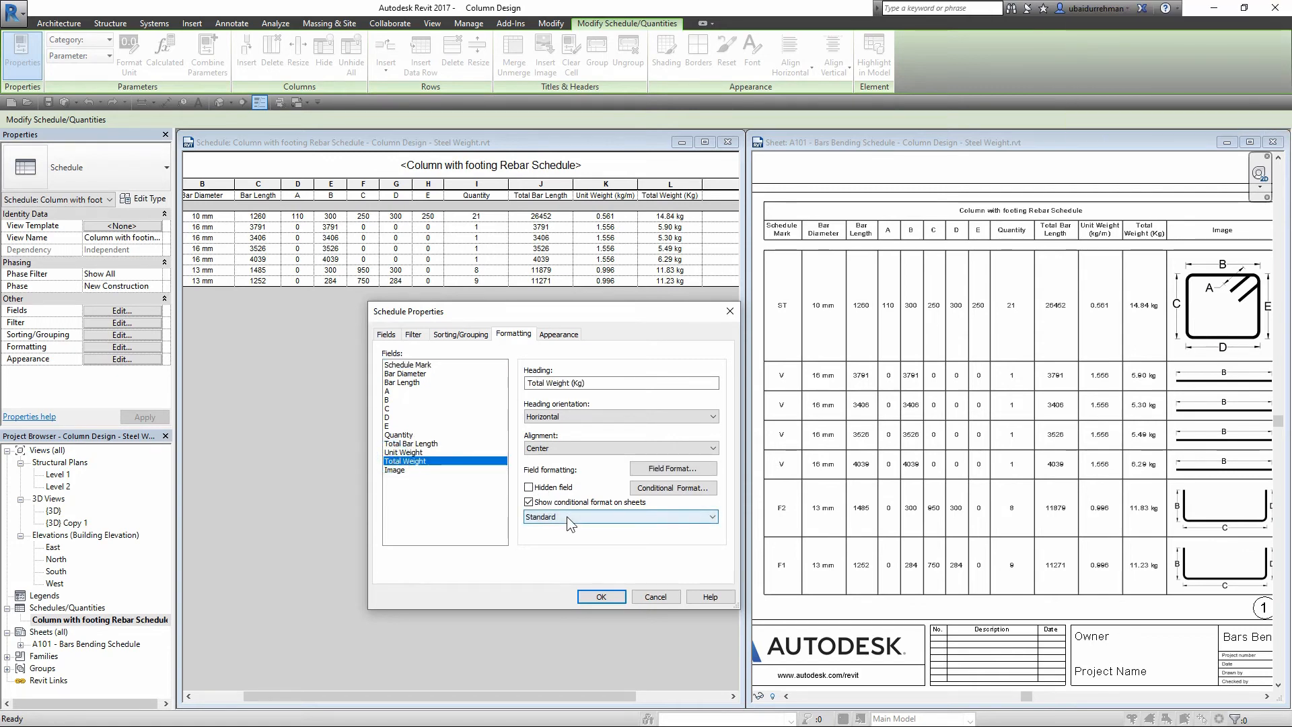
click(620, 516)
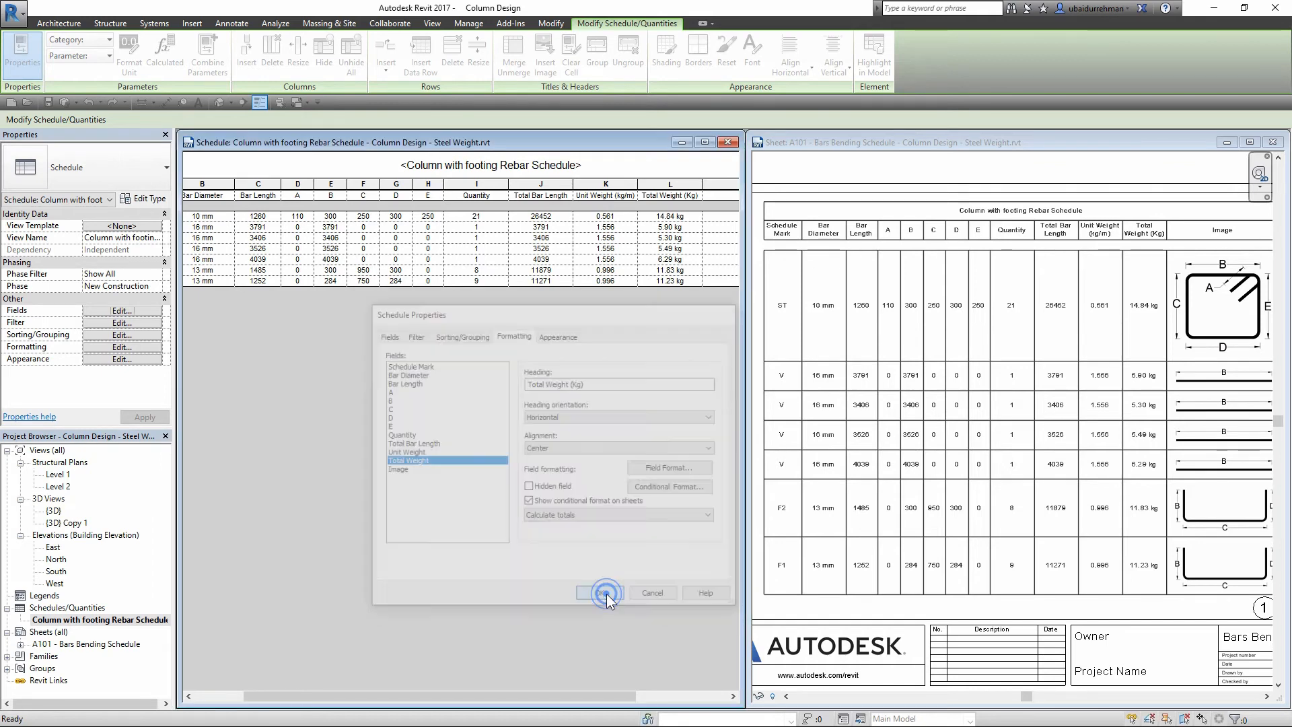
click(600, 592)
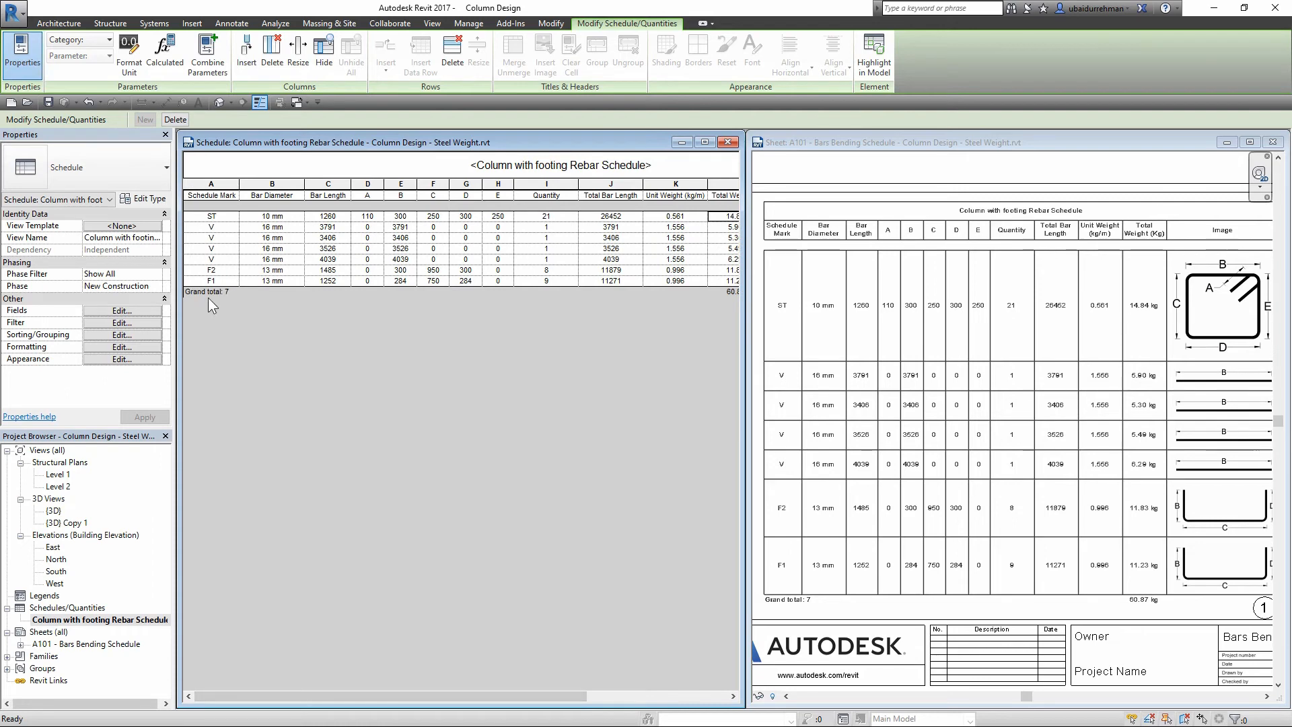
scroll(right, 3)
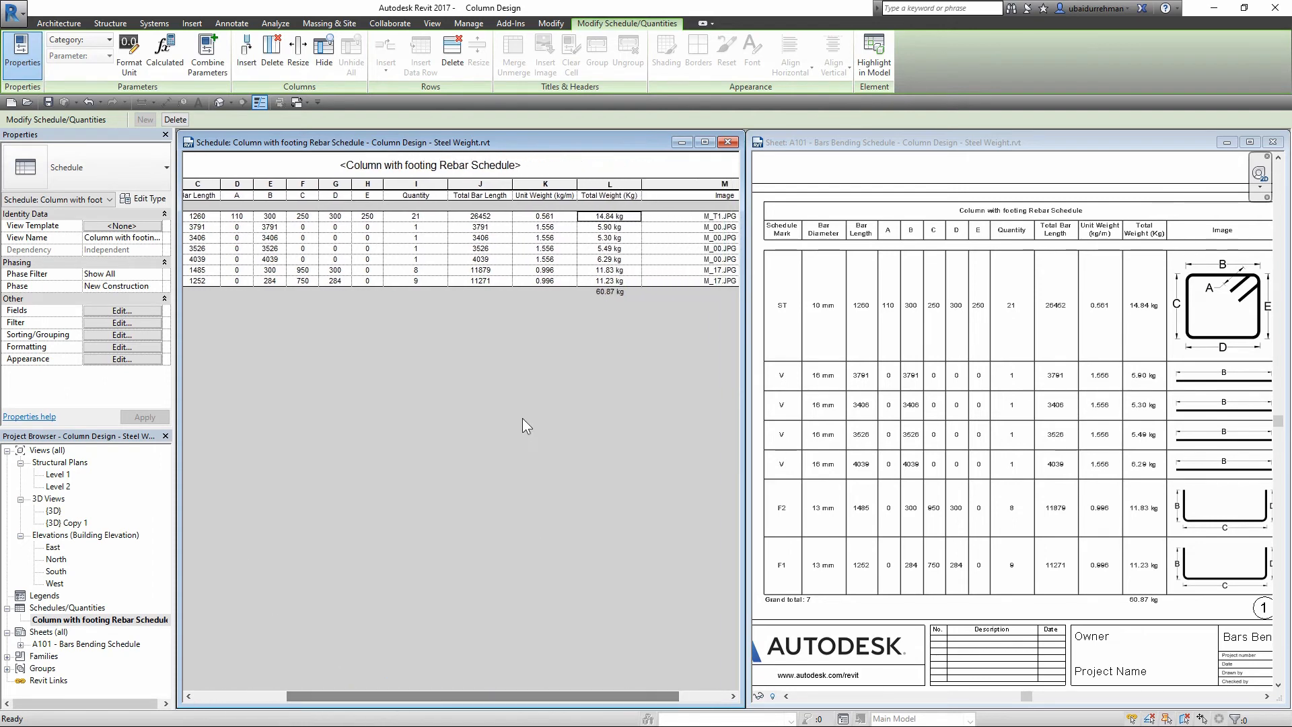
mouse_move(621, 296)
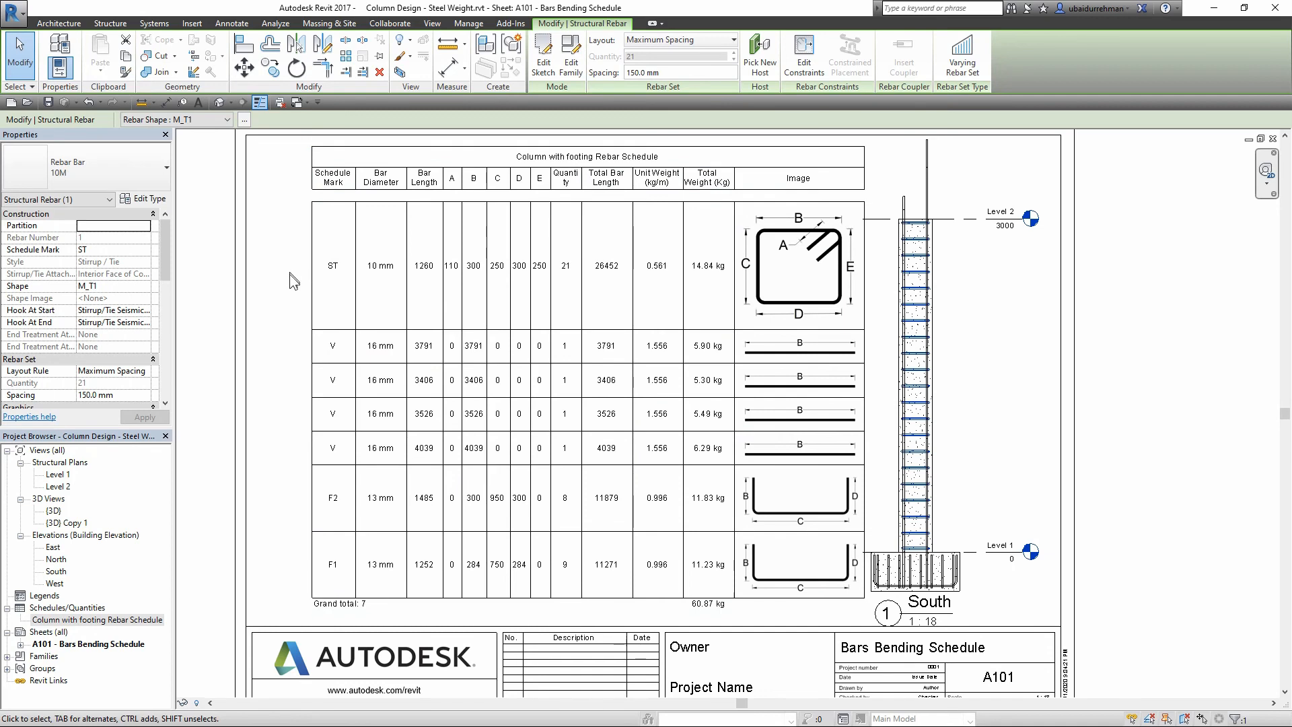
mouse_move(673, 291)
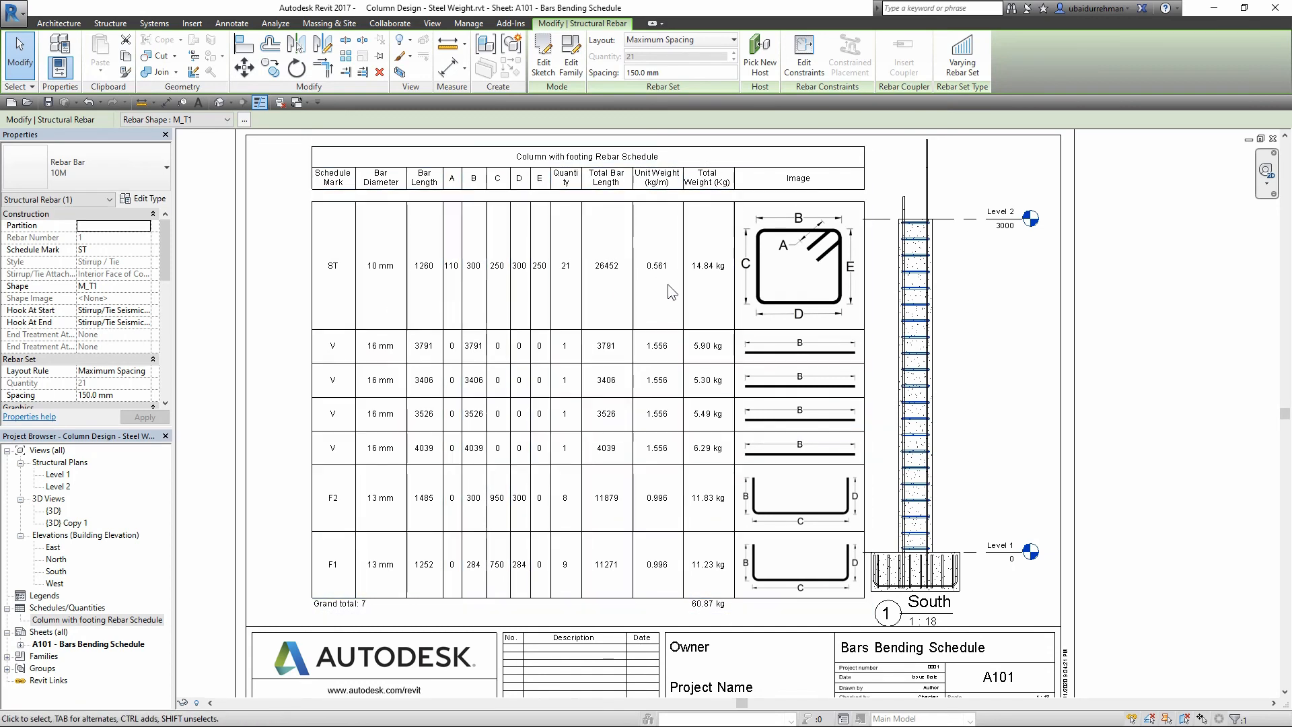